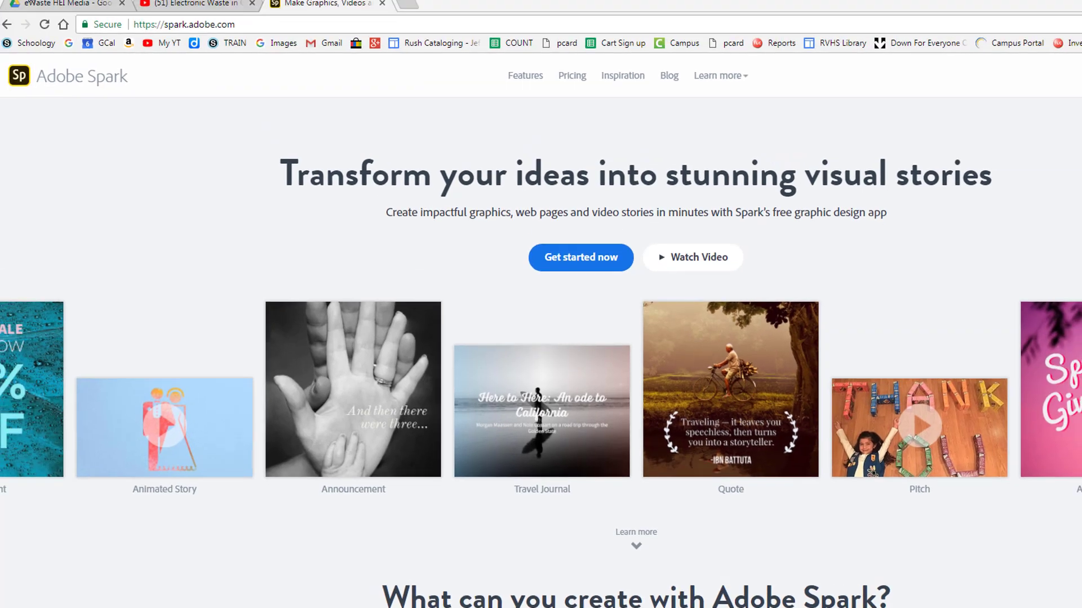
Switch to the Google Drive browser tab showing the eWaste HEI Media folder
left_click(62, 10)
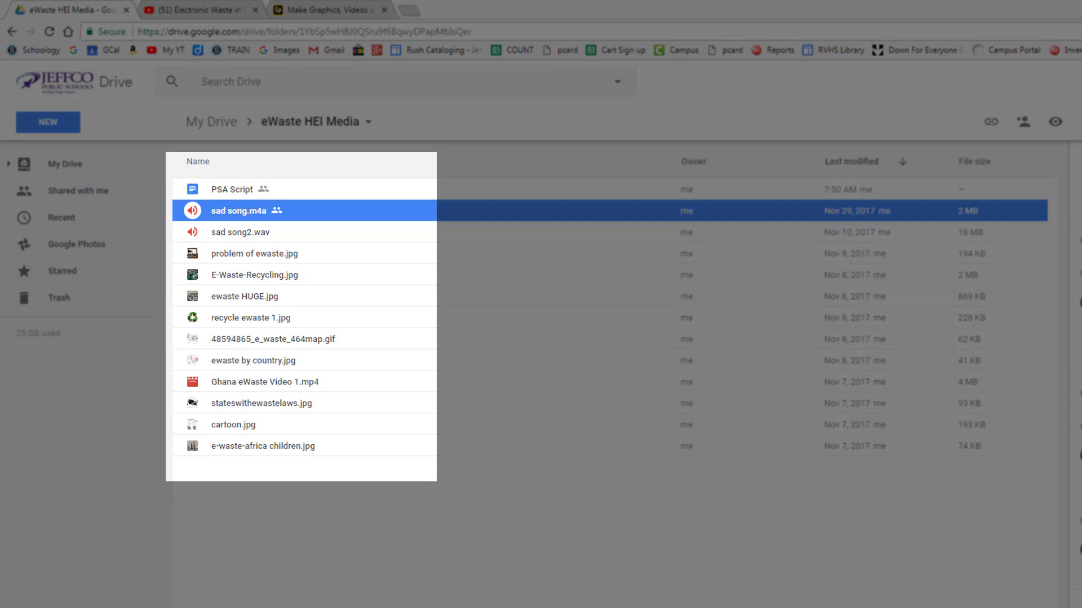
Open the PSA Script document from the folder in Google Docs
left_click(231, 189)
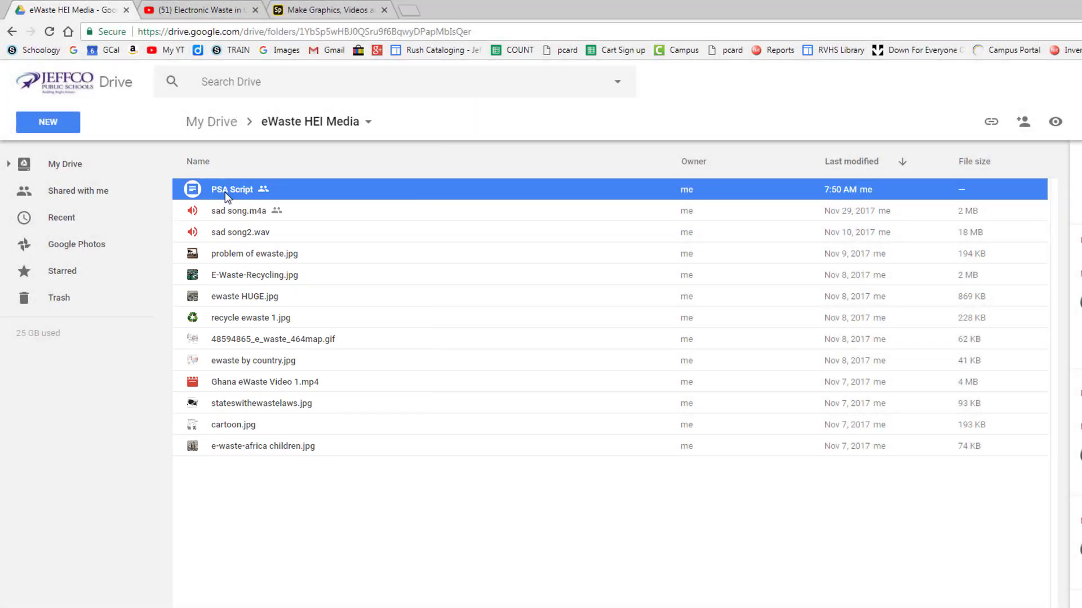
double_click(231, 189)
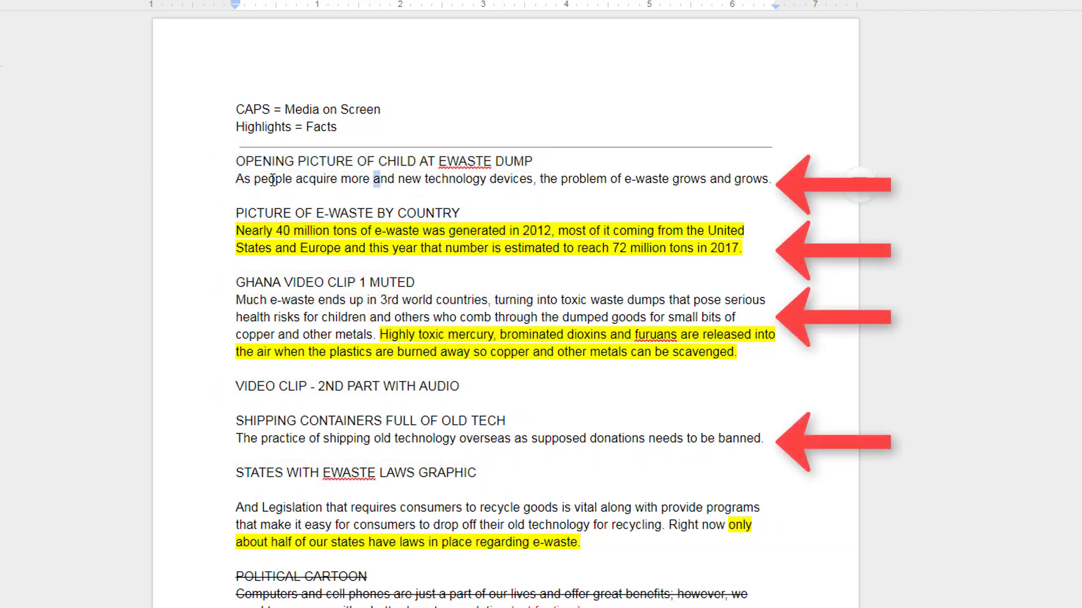
left_click_drag(236, 180, 769, 179)
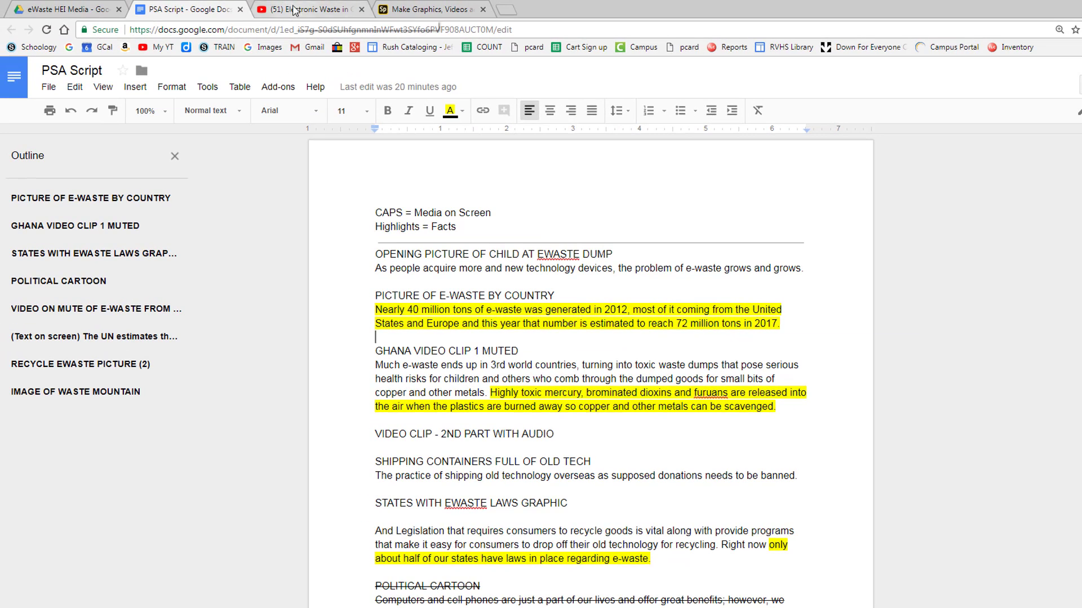
left_click(318, 10)
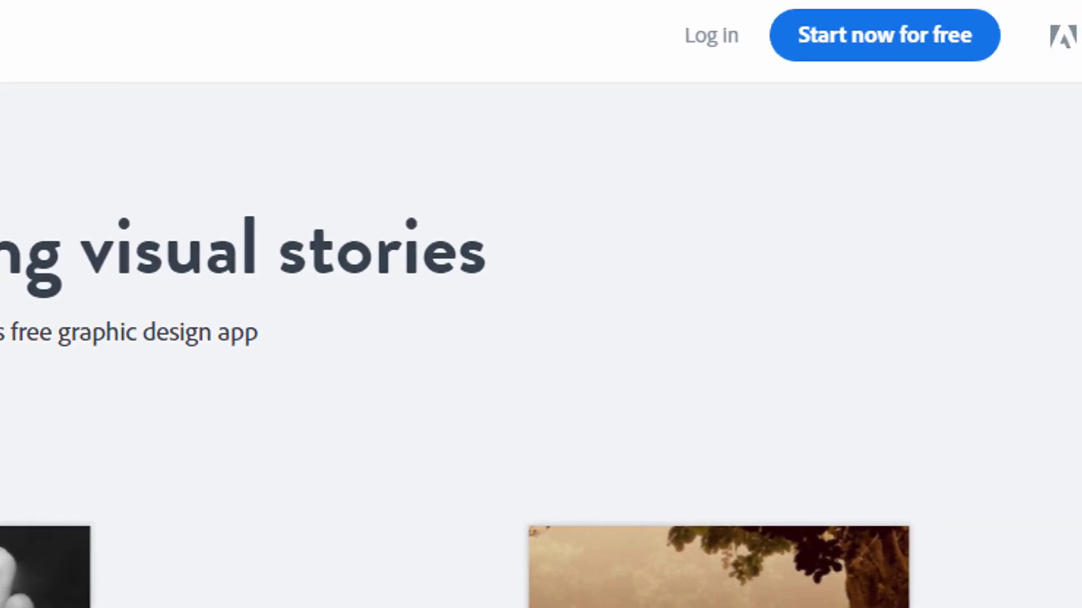
Sign in to Adobe Spark with a Google account, reaching the projects list
left_click(886, 34)
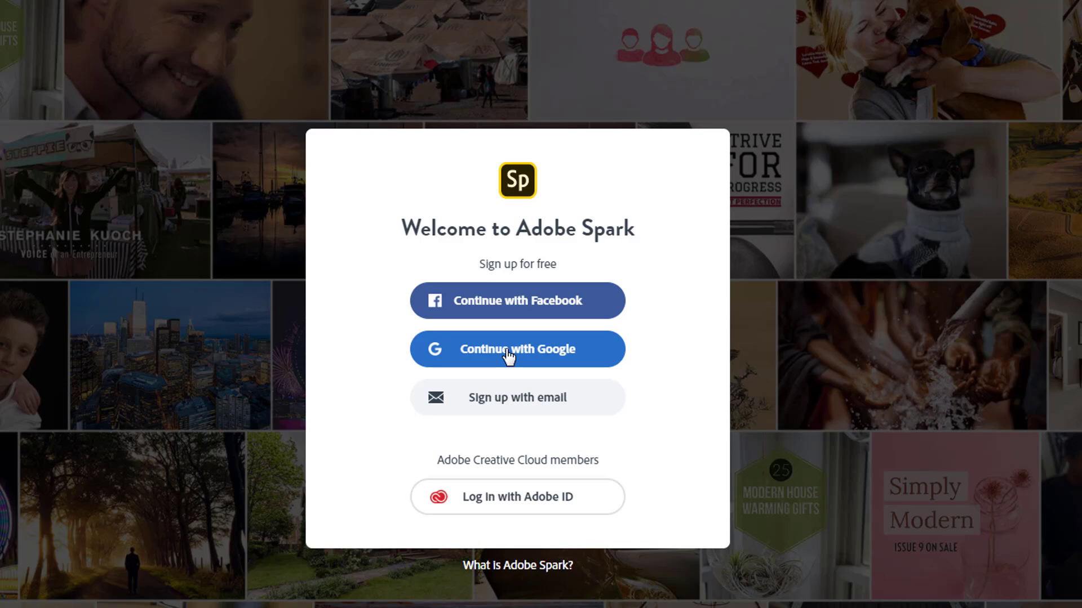
left_click(518, 349)
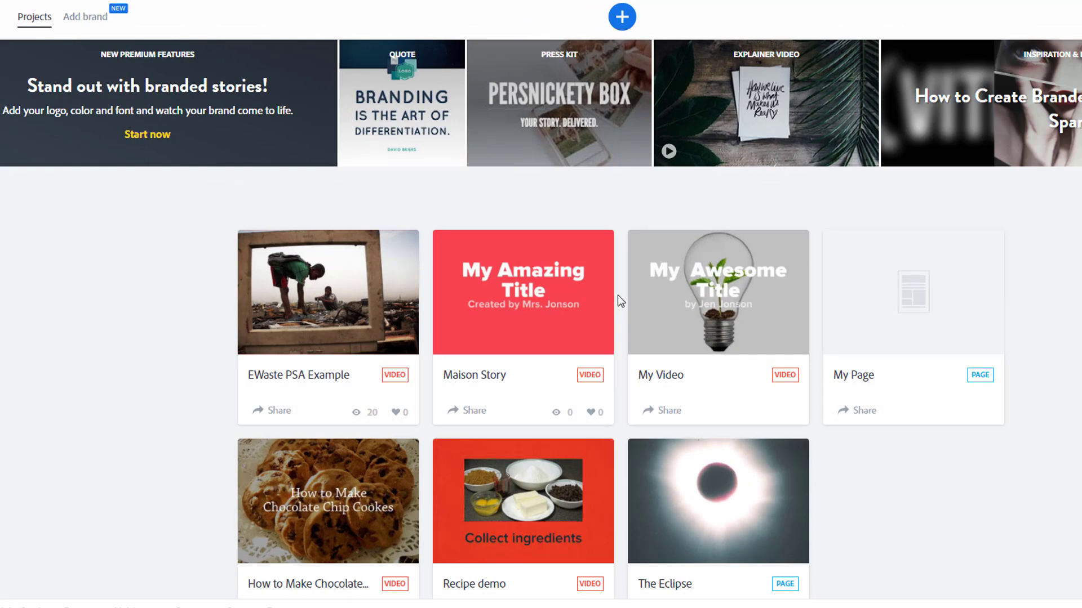
Create a new Video project, skipping the story idea and starting from scratch
left_click(622, 16)
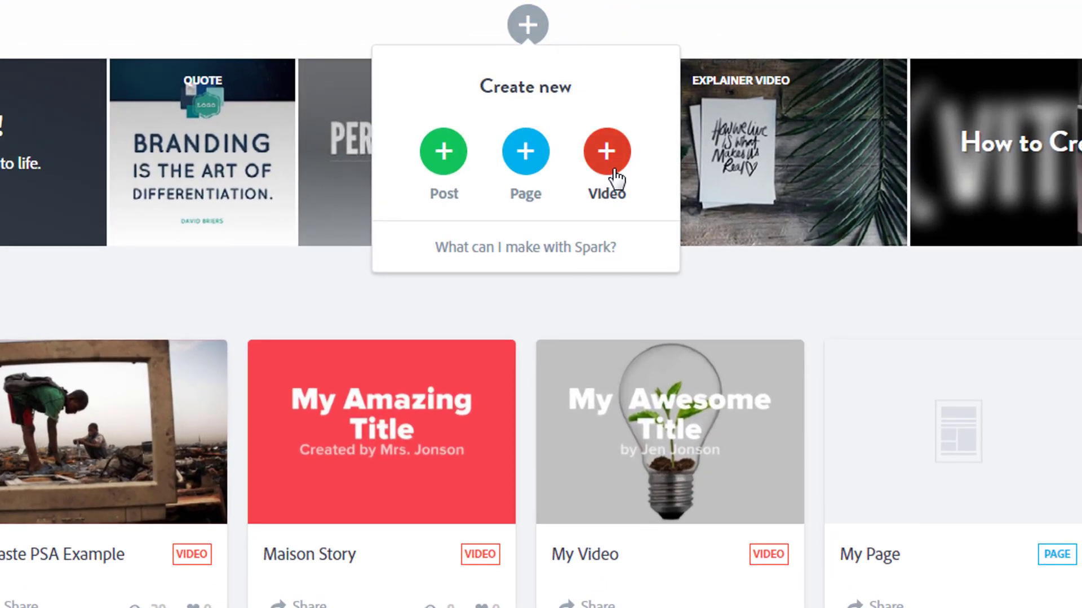
left_click(607, 151)
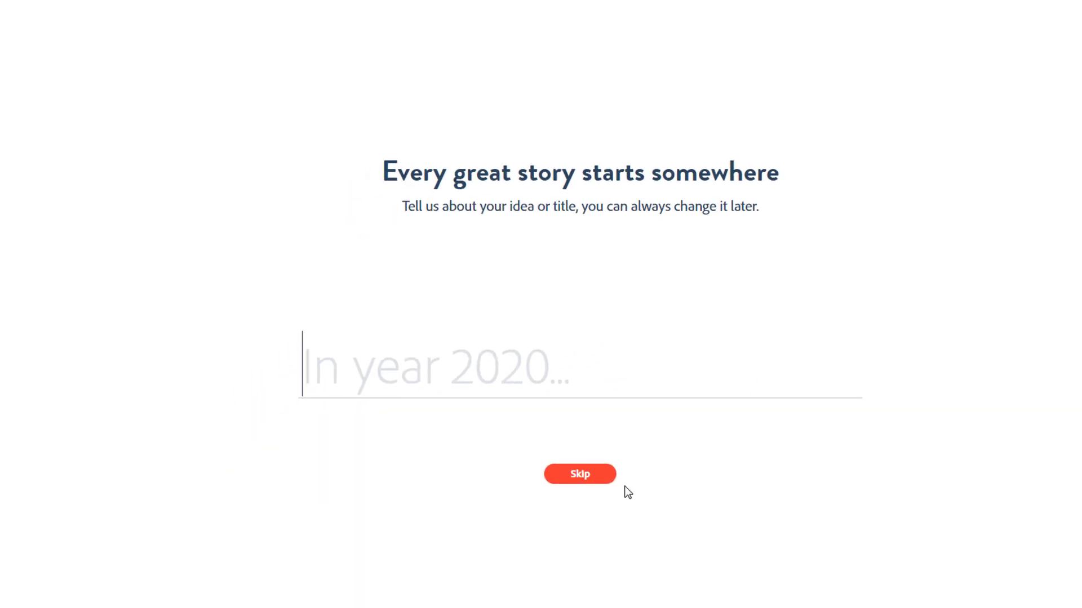
left_click(579, 474)
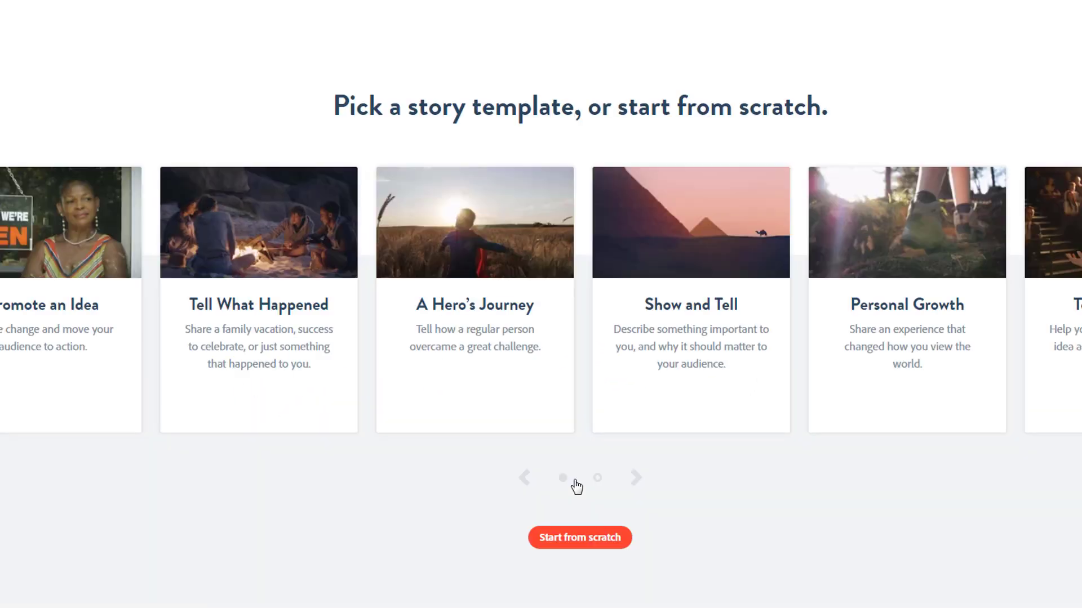
mouse_move(573, 556)
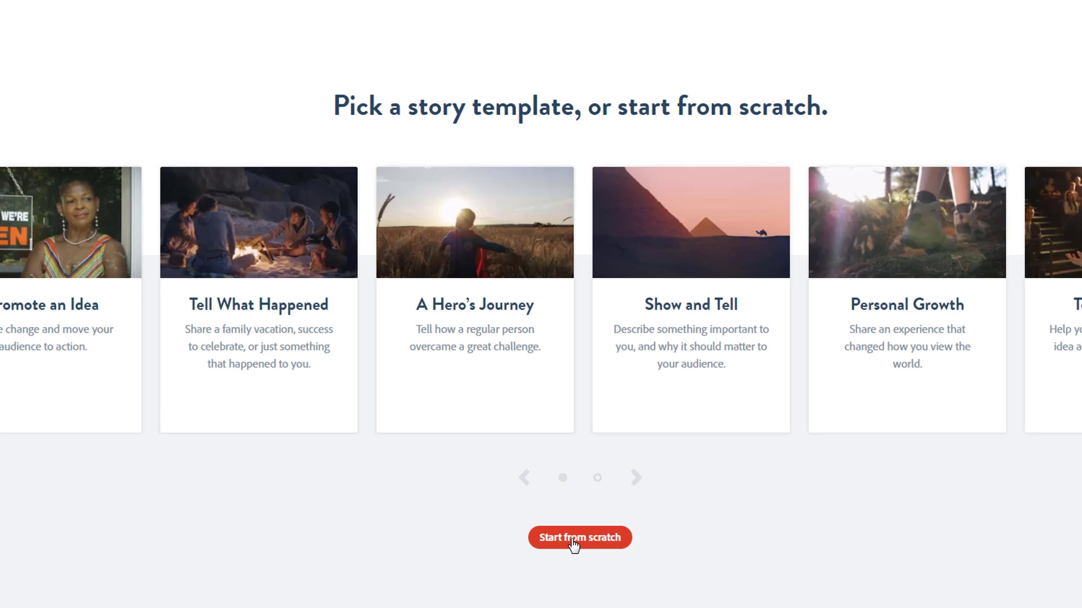
left_click(580, 538)
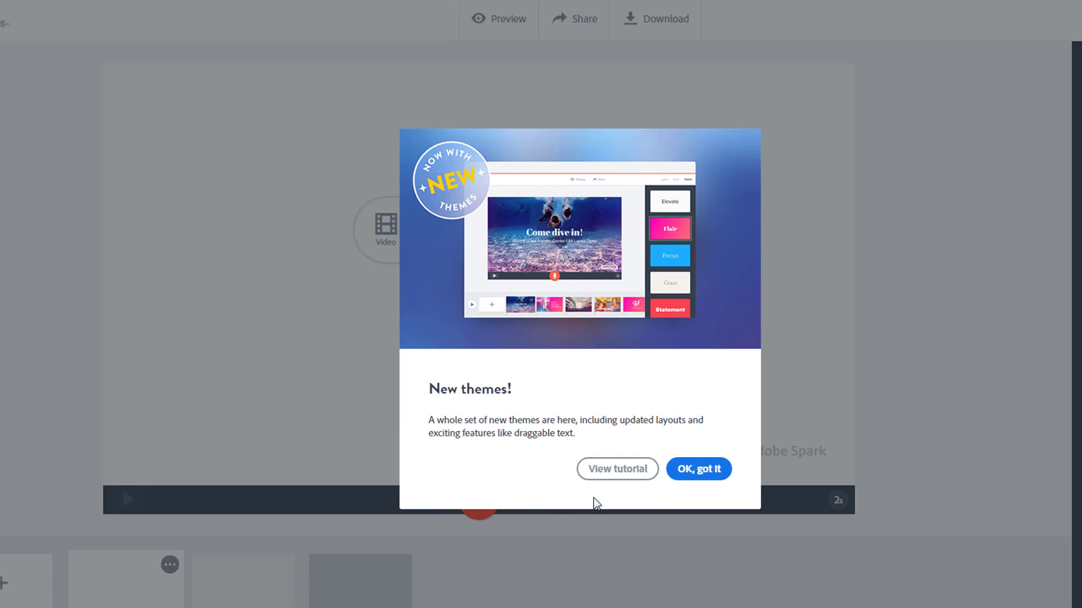
mouse_move(690, 476)
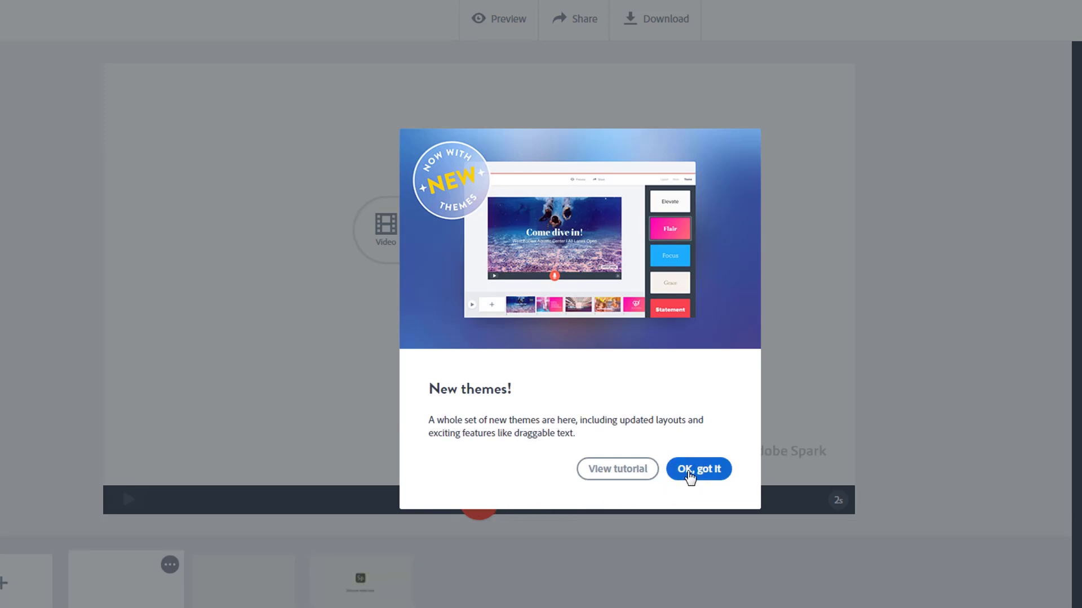
Dismiss the themes announcement and apply the red Statement theme to the video
left_click(699, 468)
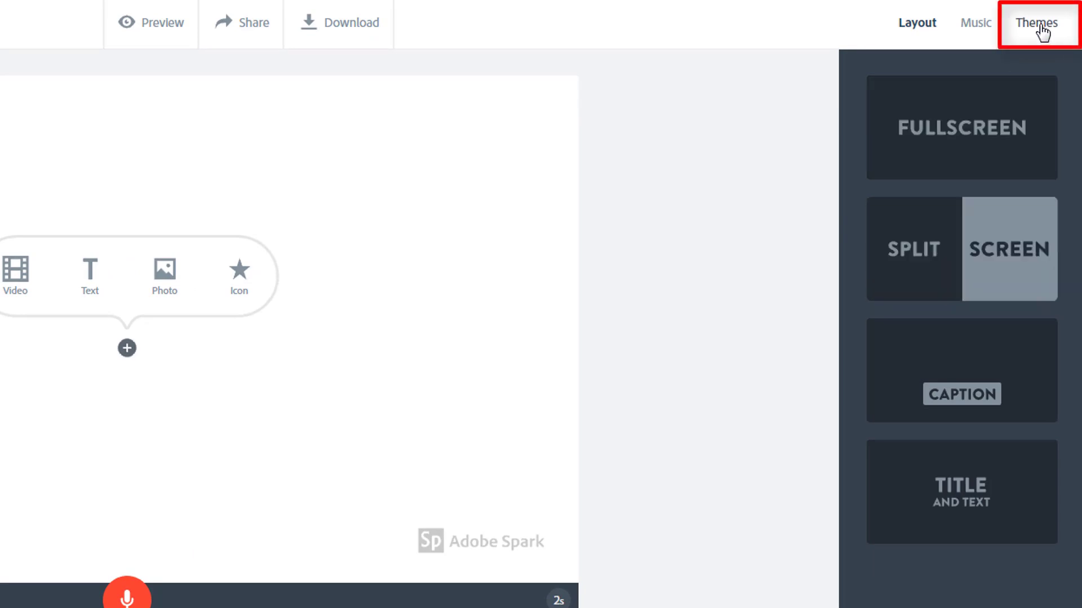
left_click(1037, 23)
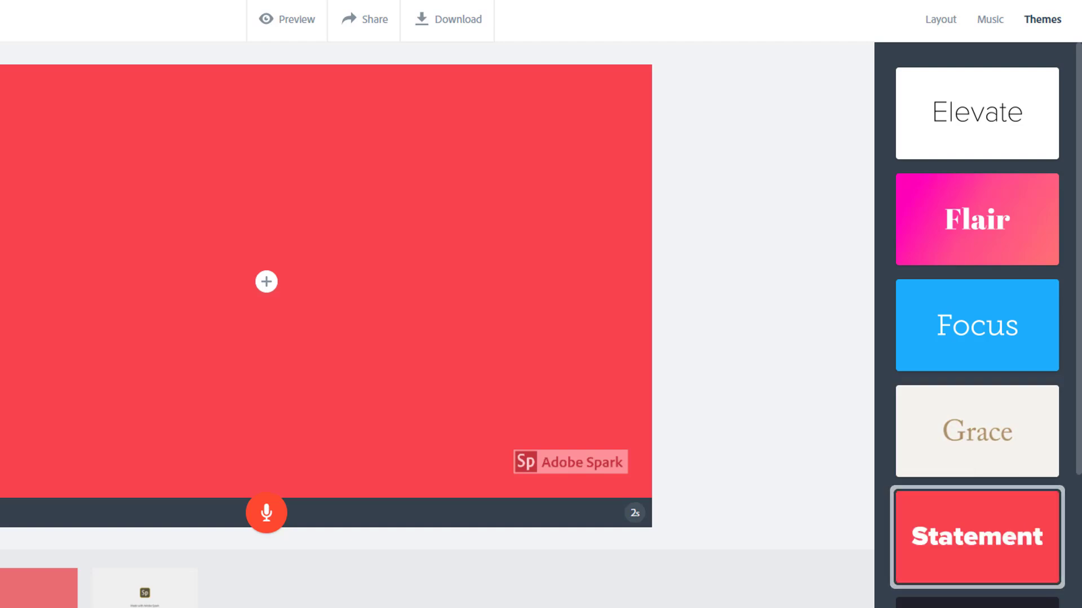
left_click(977, 220)
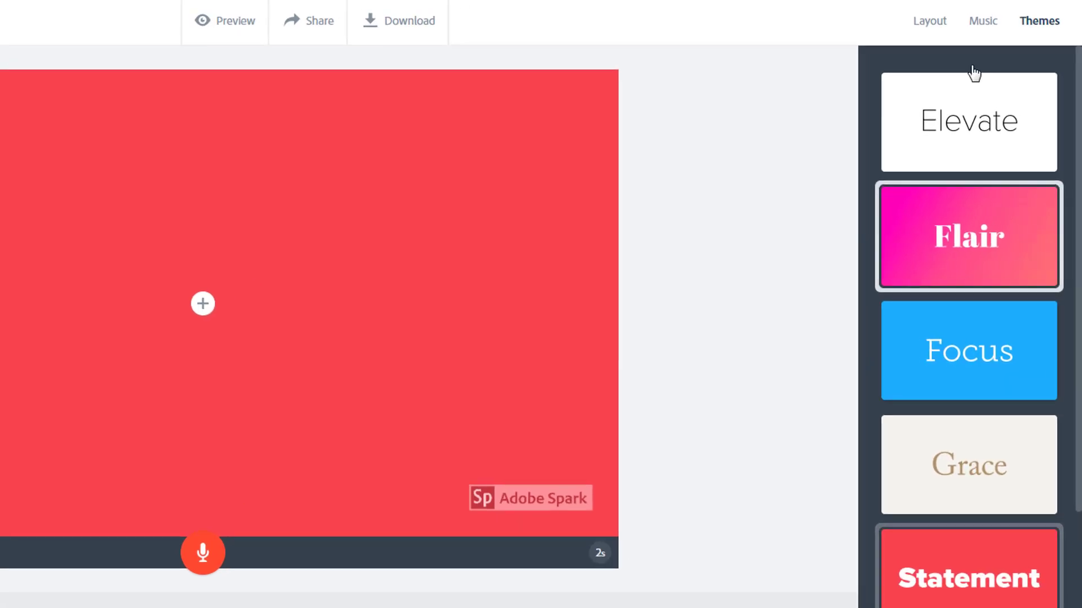
Give the first slide the Title and Text layout
left_click(933, 21)
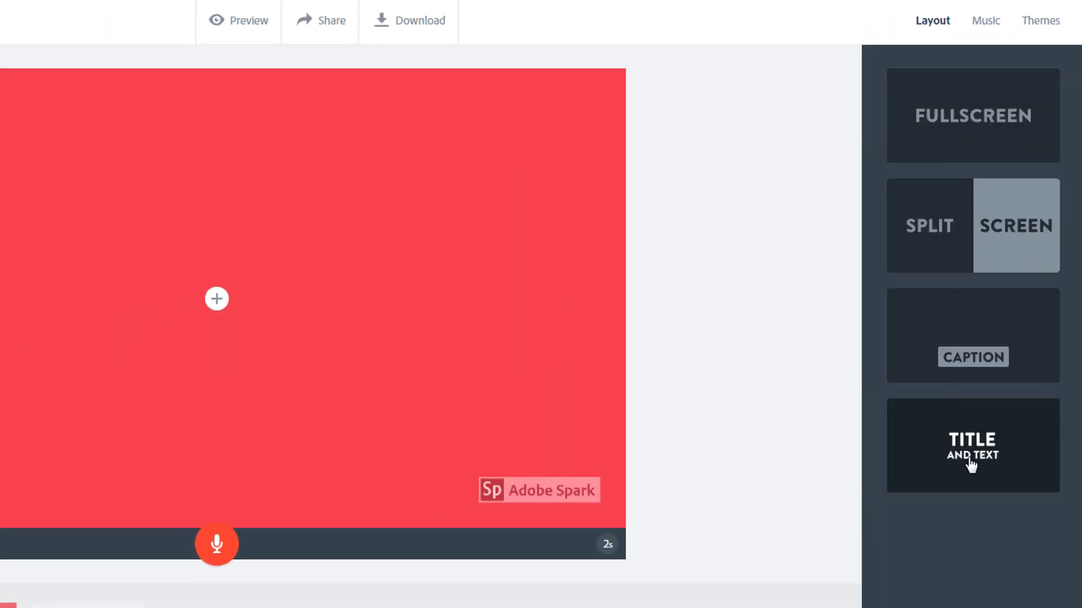
left_click(969, 462)
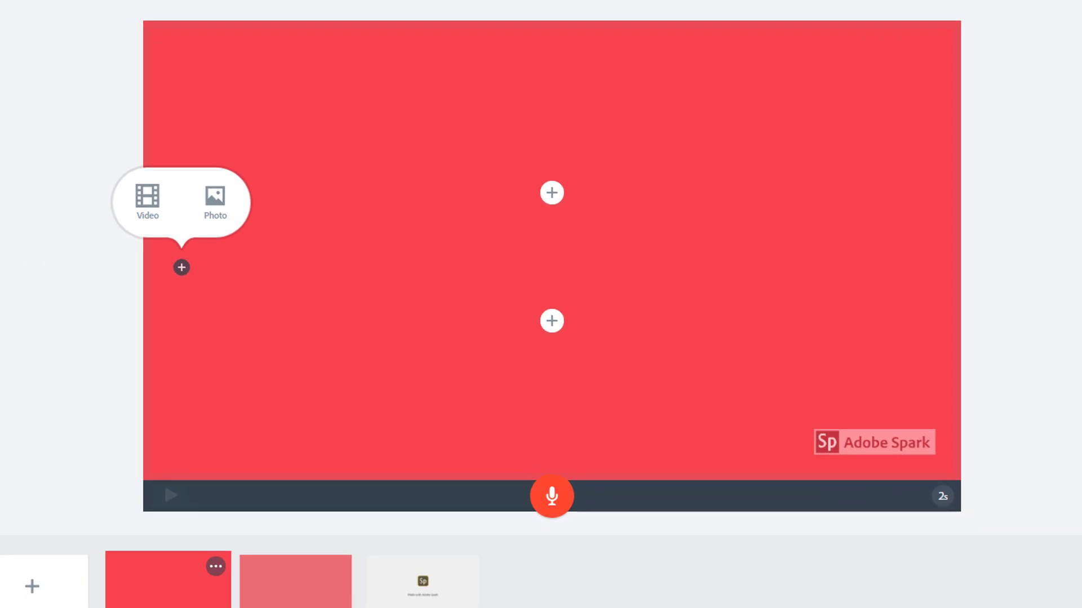
Title the first slide 'The Problem of eWaste' with a 'by Mrs. Jonson' byline
type("The Problem of eWaste")
type("by Mrs. Jonson")
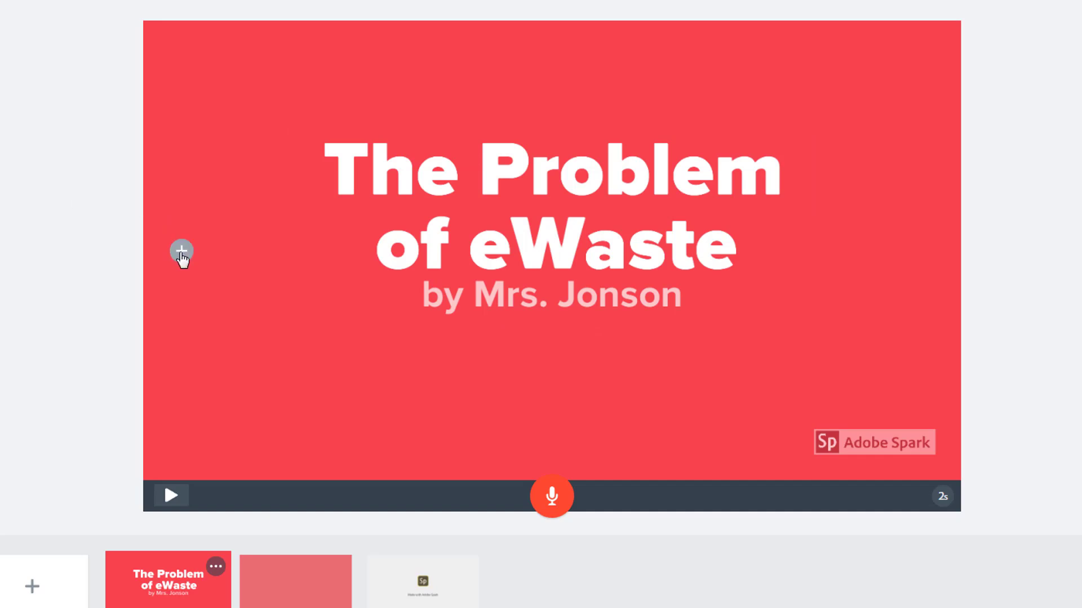
left_click(181, 252)
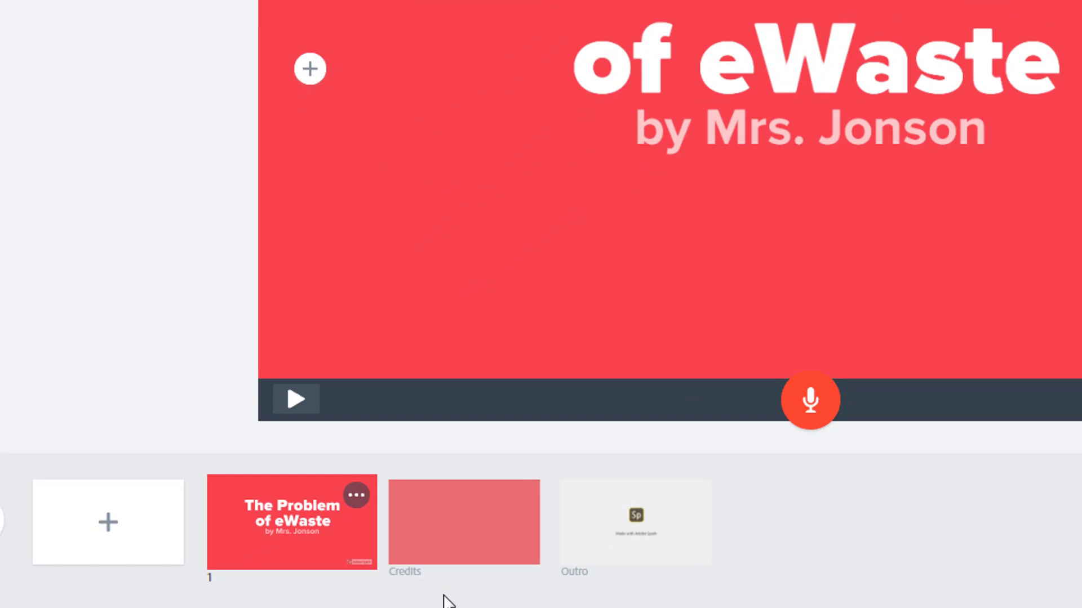
Add a second slide and fill it with the uploaded monitor-framed e-waste photo
left_click(309, 68)
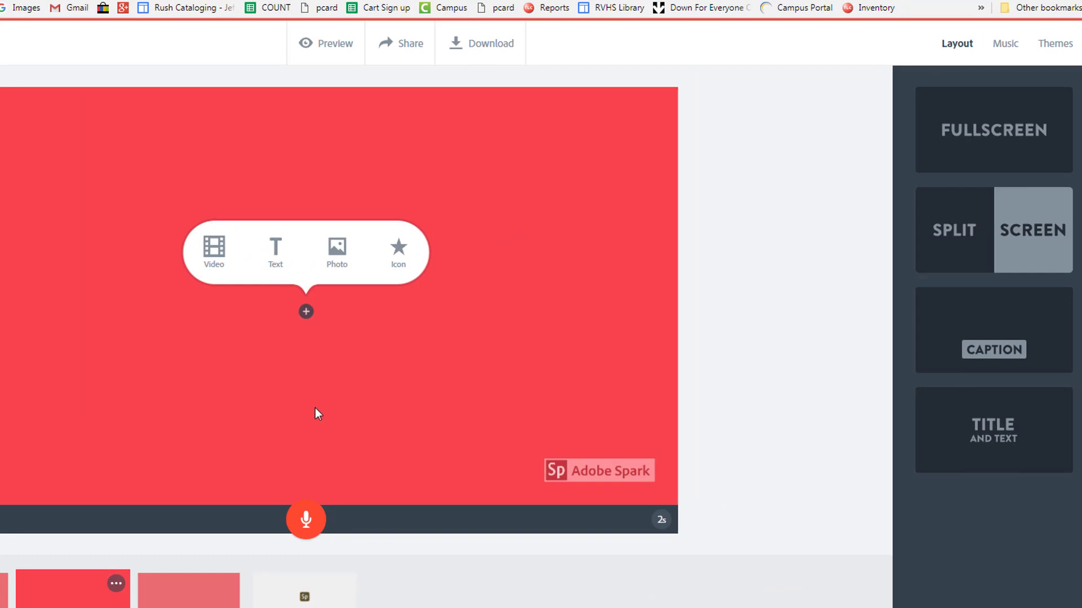
mouse_move(329, 306)
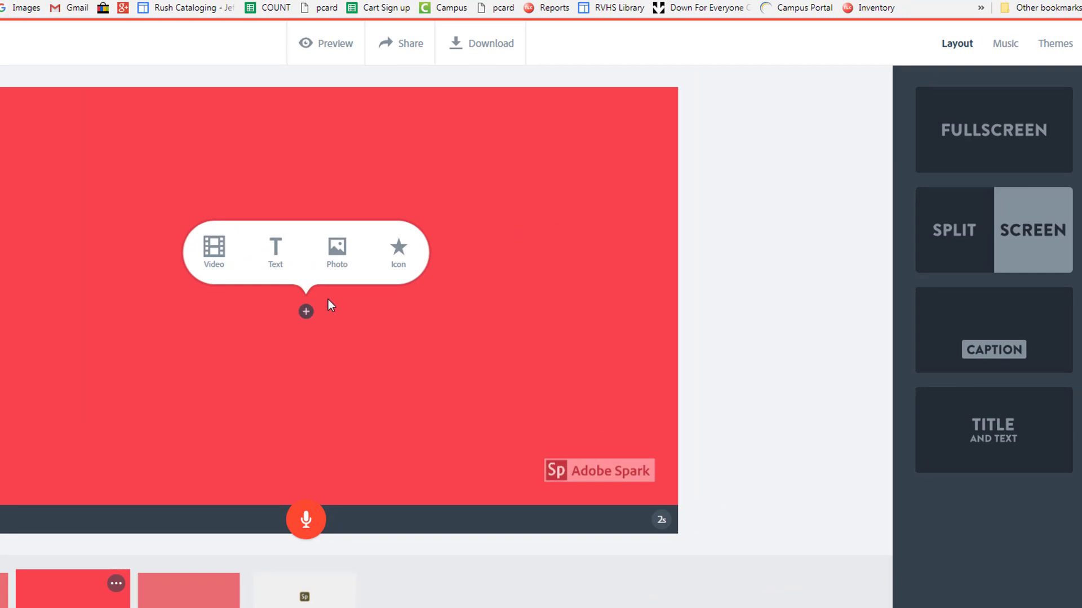
left_click(336, 252)
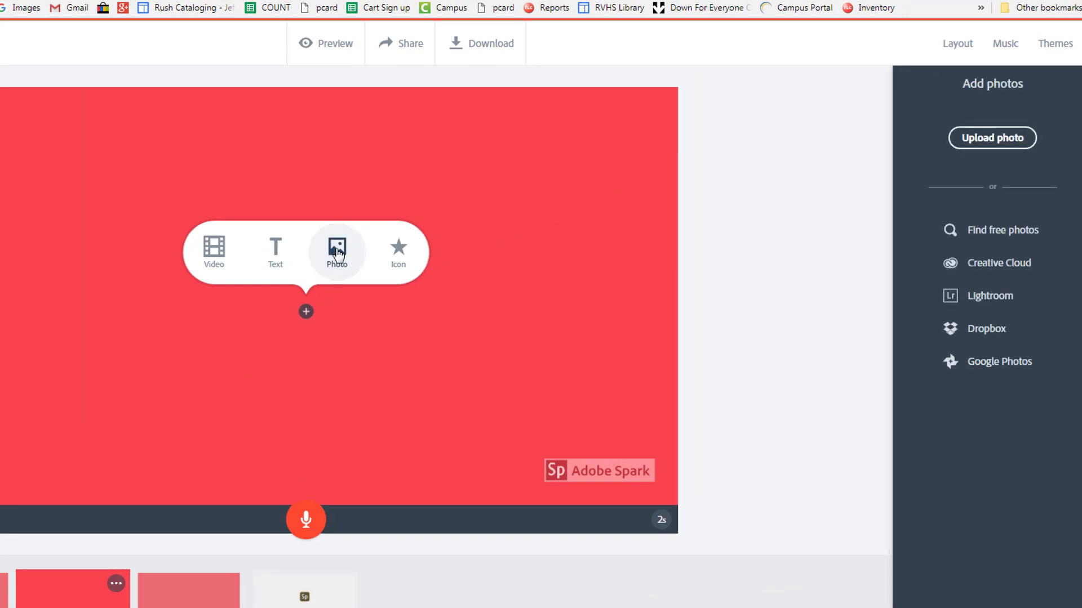
mouse_move(787, 276)
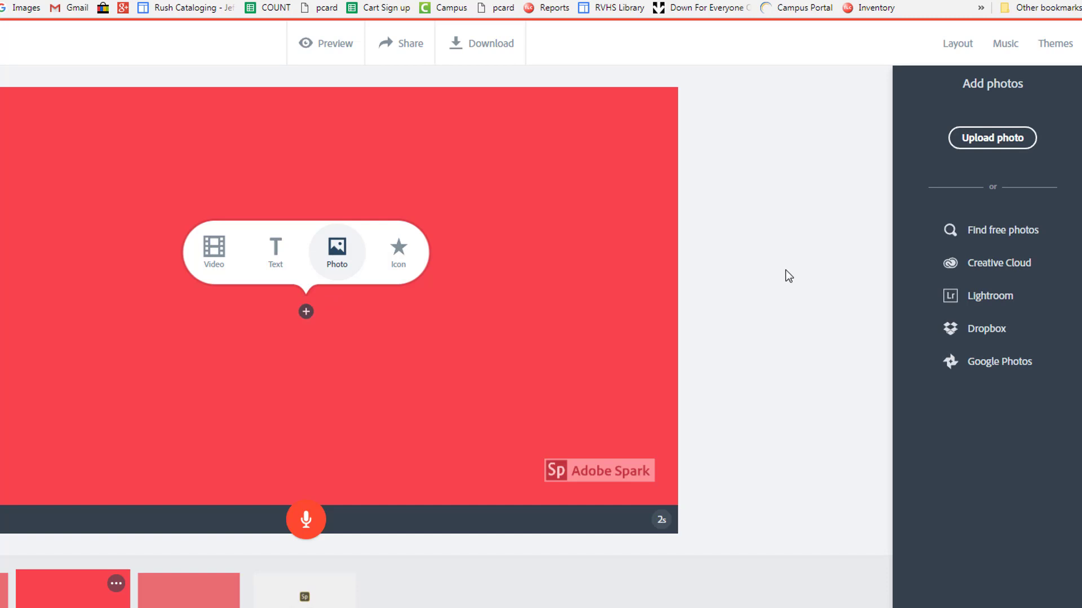
mouse_move(1002, 154)
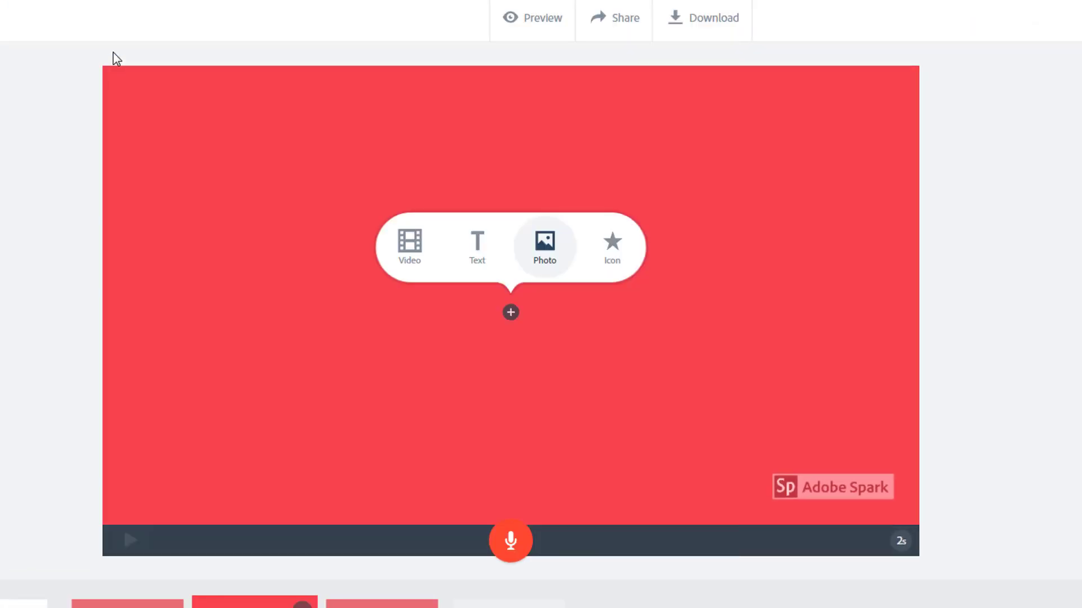
left_click(544, 246)
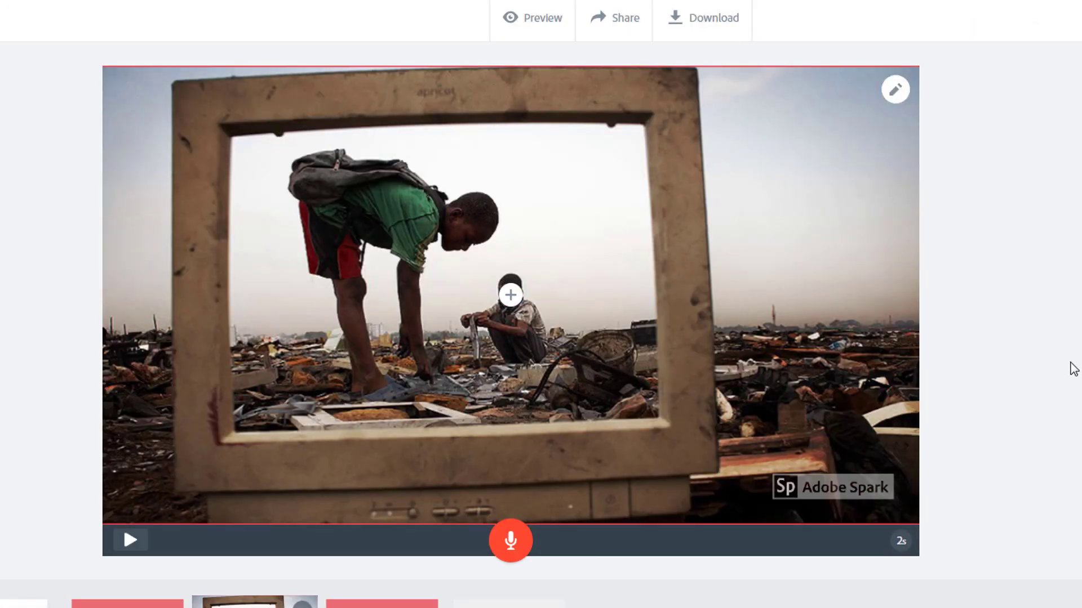
left_click(510, 296)
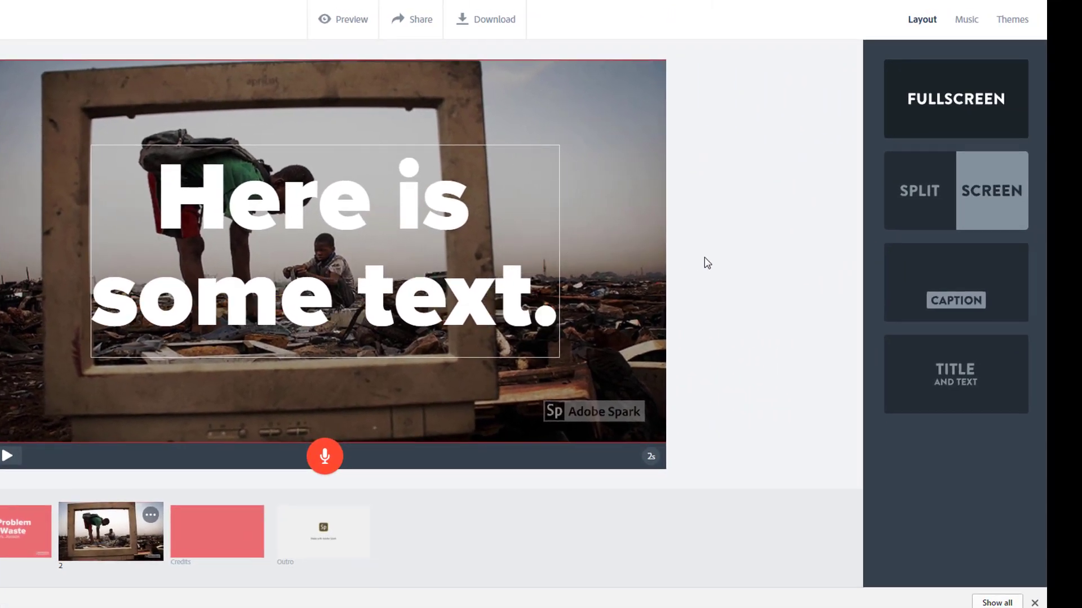
Switch slide 2 to the Caption layout and select its placeholder caption text
left_click(955, 300)
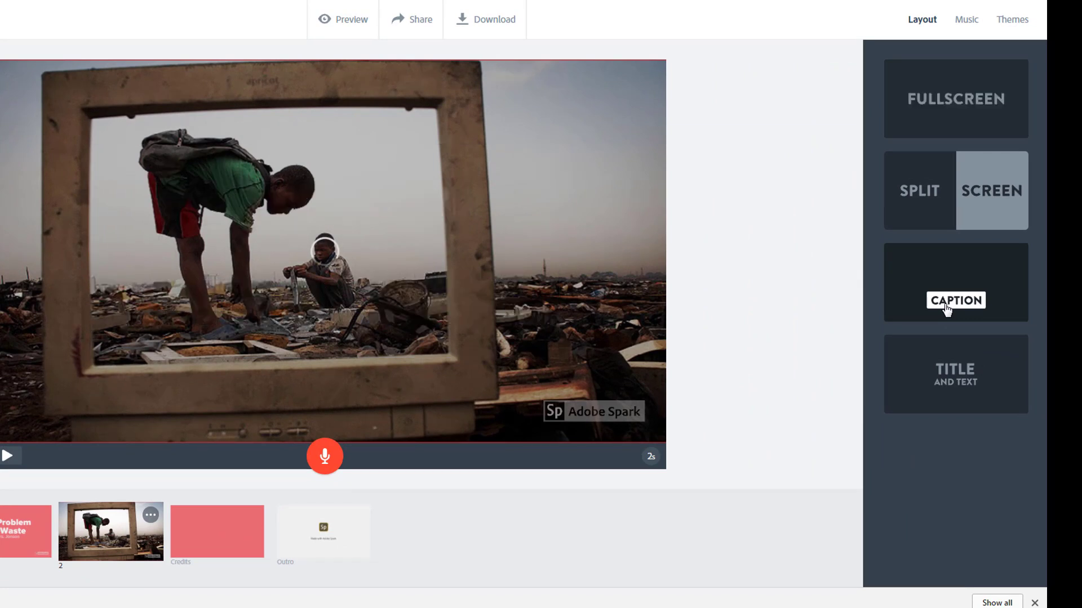
left_click(955, 300)
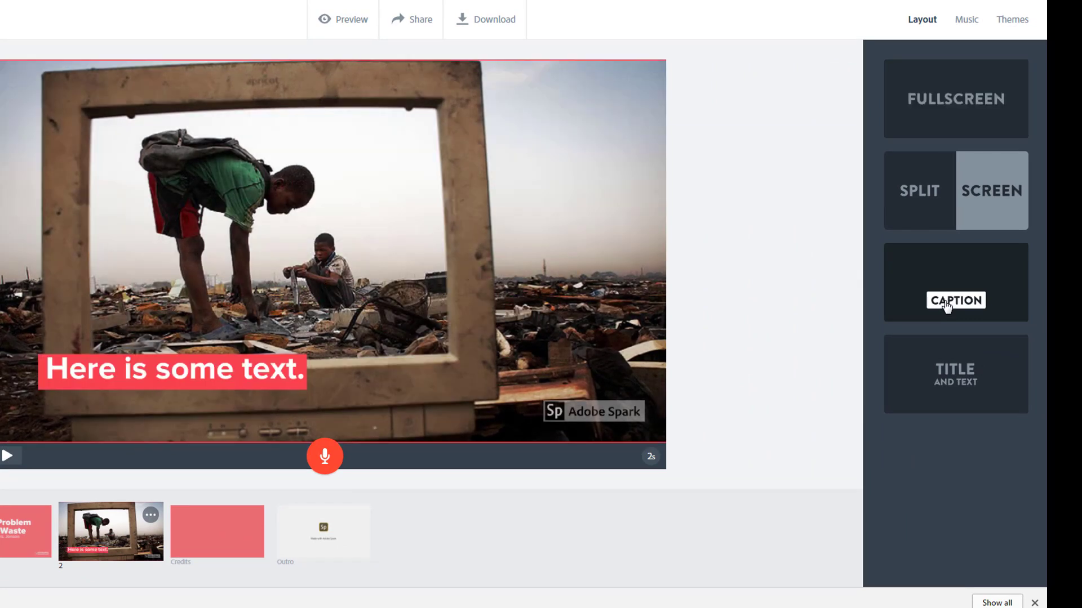
mouse_move(286, 378)
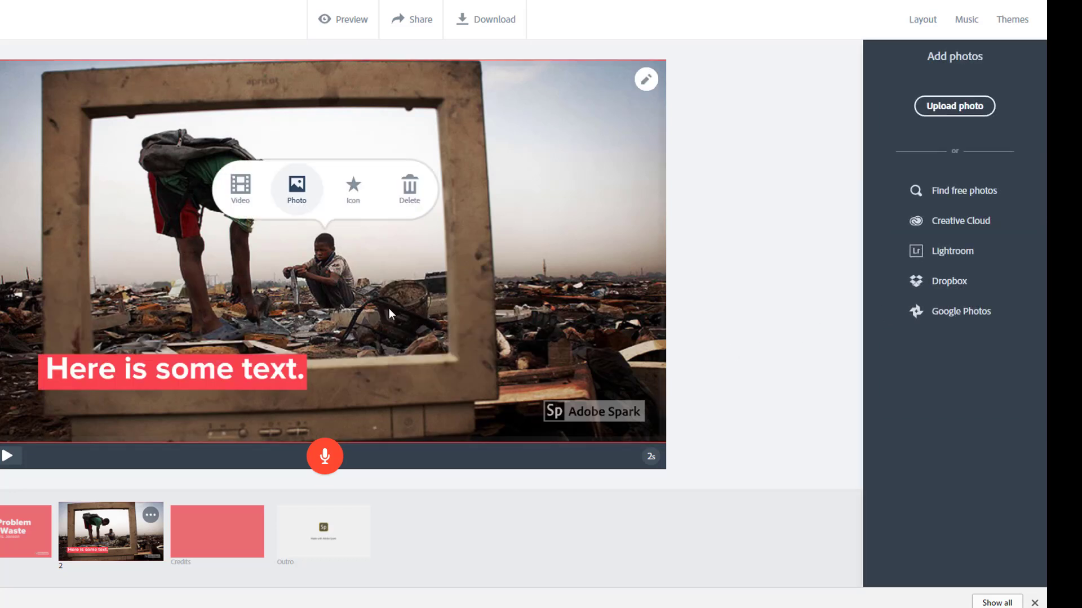
mouse_move(284, 359)
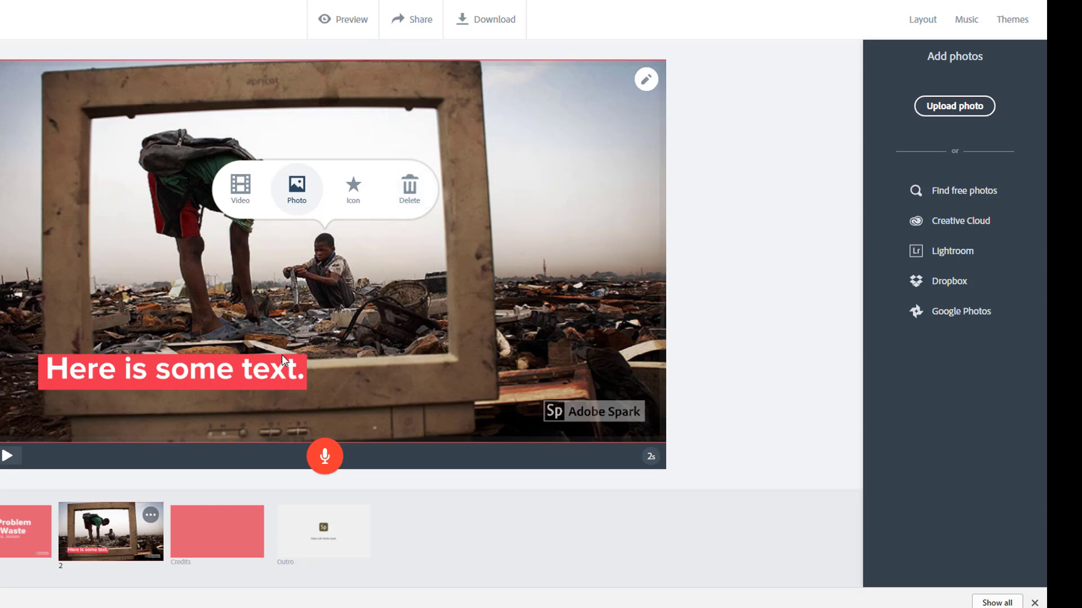
left_click(922, 19)
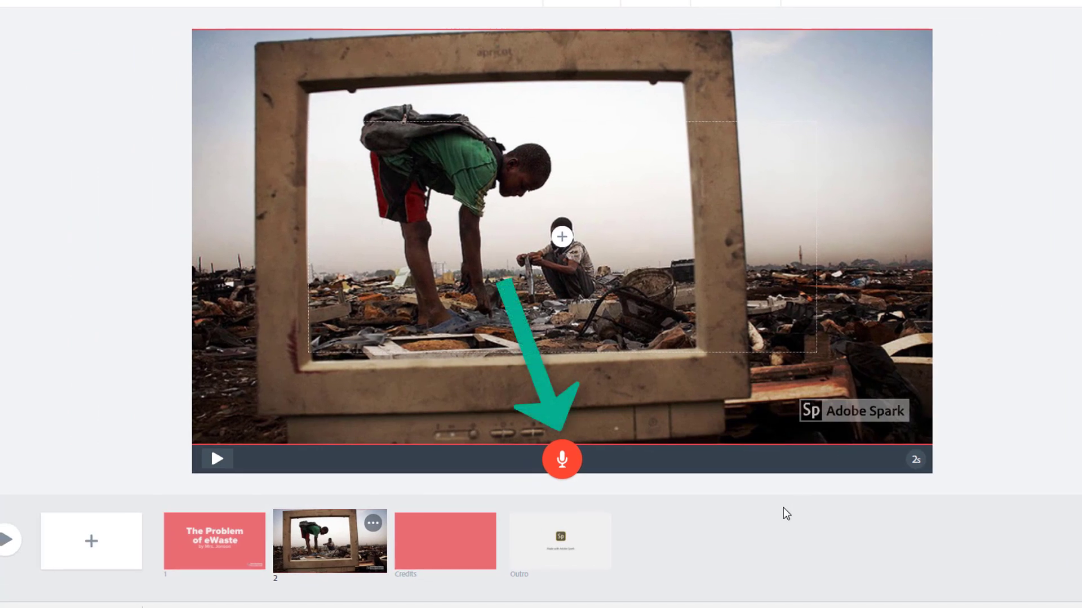
mouse_move(563, 460)
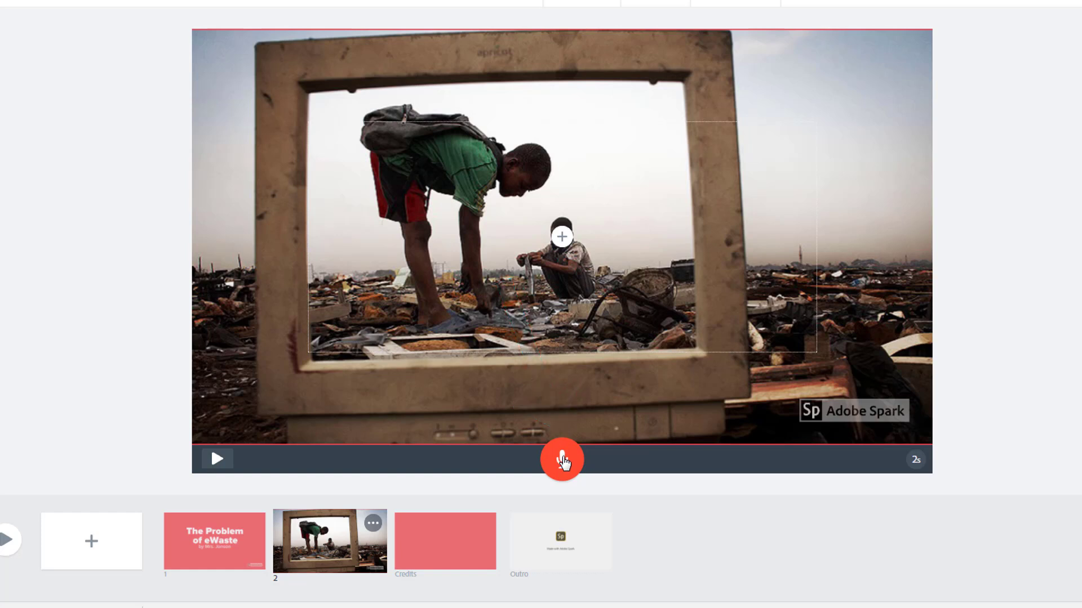
Record a spoken voiceover on the e-waste photo slide using the microphone button
left_click(562, 460)
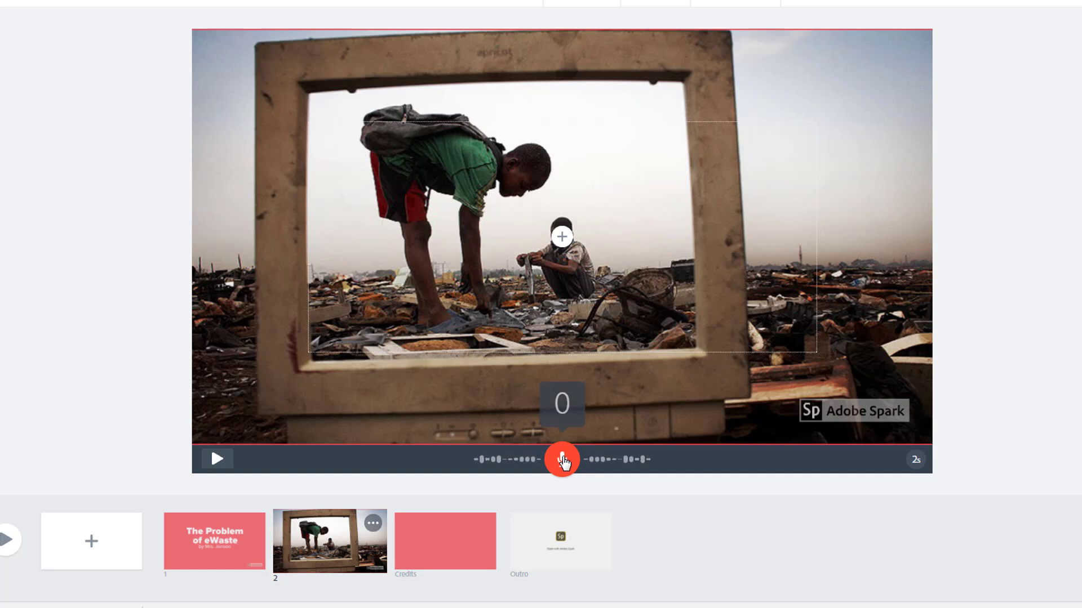
left_click(561, 458)
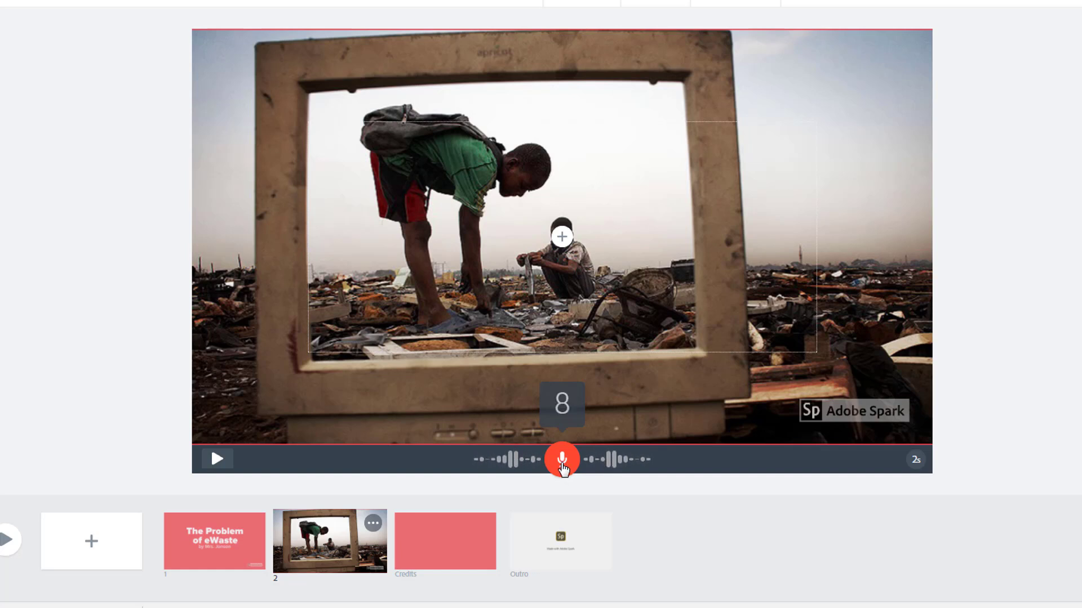
left_click(562, 459)
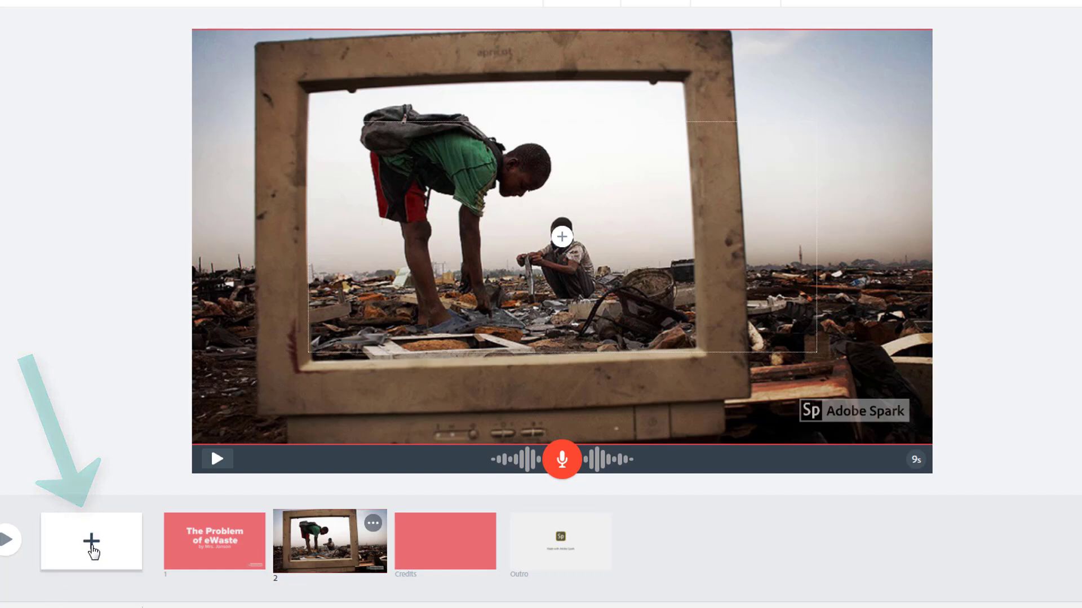
Insert a blank third slide after the narrated photo slide
left_click(91, 540)
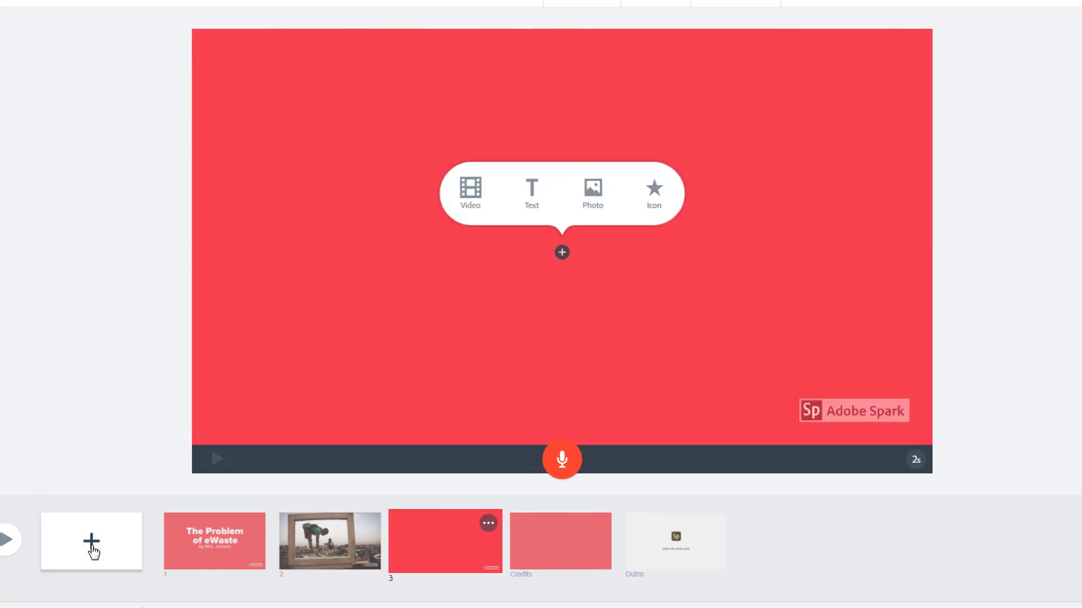
mouse_move(129, 550)
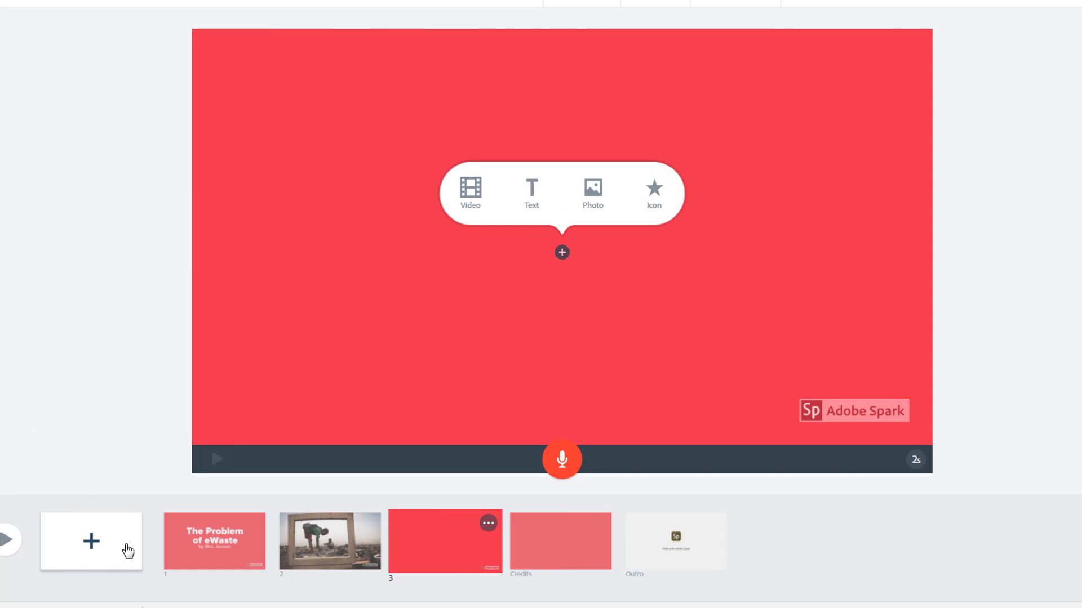
mouse_move(387, 445)
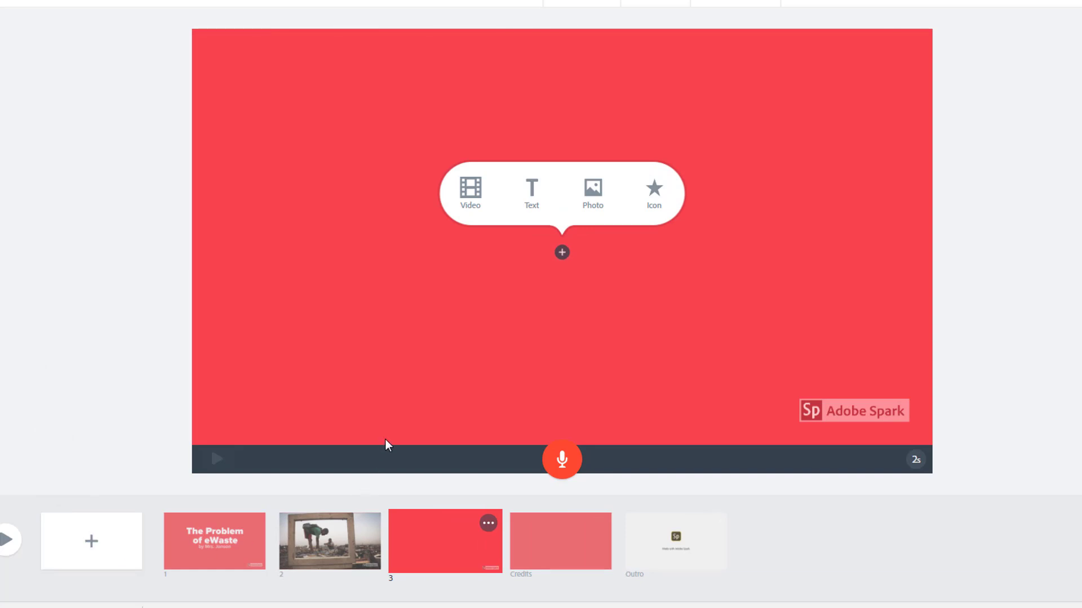
mouse_move(397, 426)
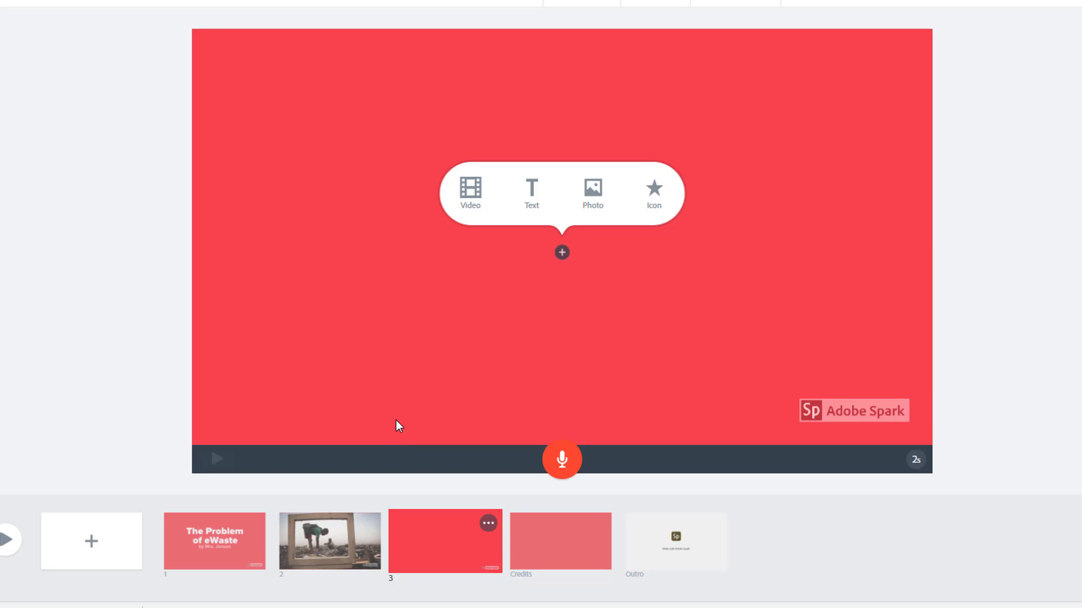
Add Ghana eWaste Video 1 to the third slide and trim it to a seven-second burning clip
left_click(470, 188)
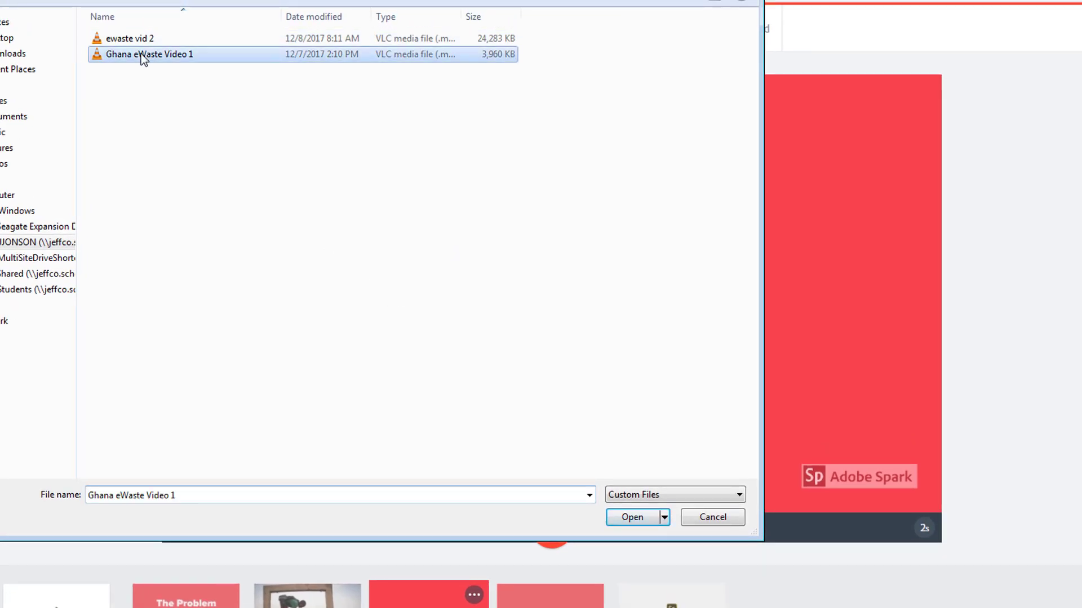
left_click(633, 517)
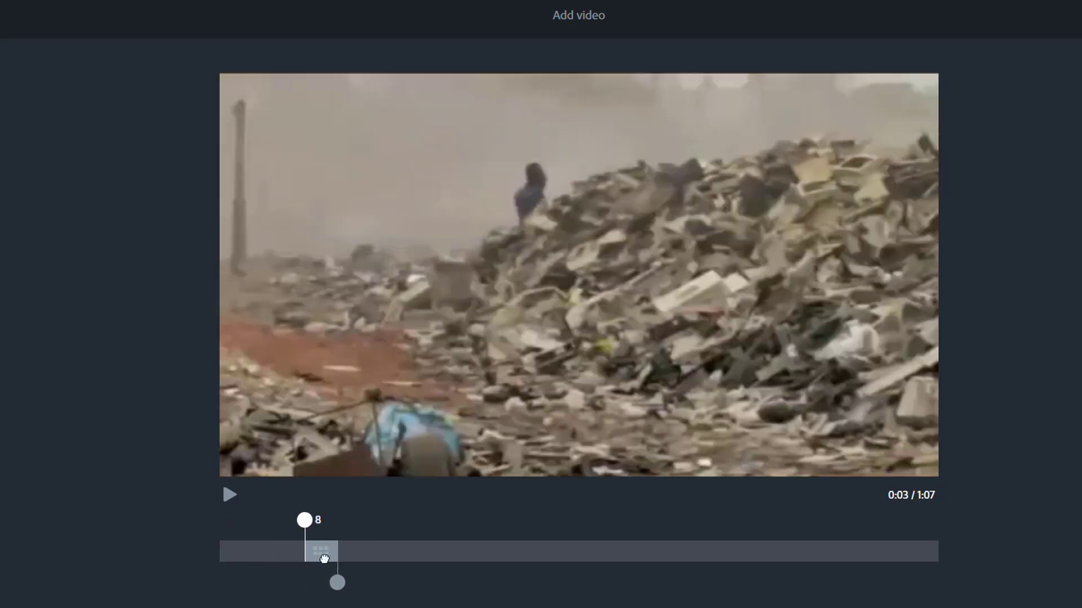
left_click_drag(336, 582, 359, 582)
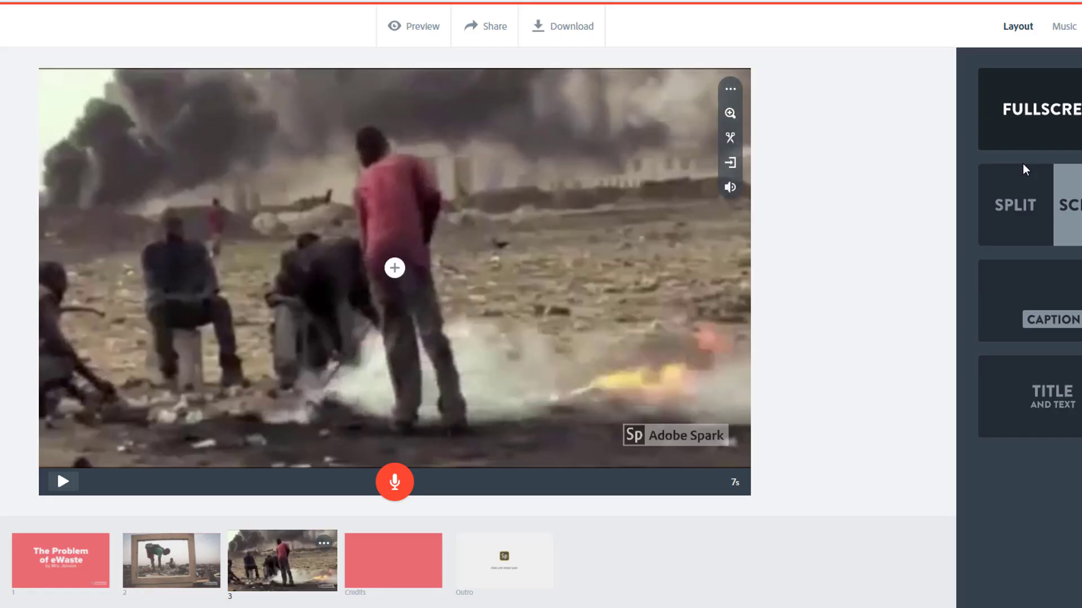
Mute the audio of the e-waste burning clip through its volume options
left_click(730, 89)
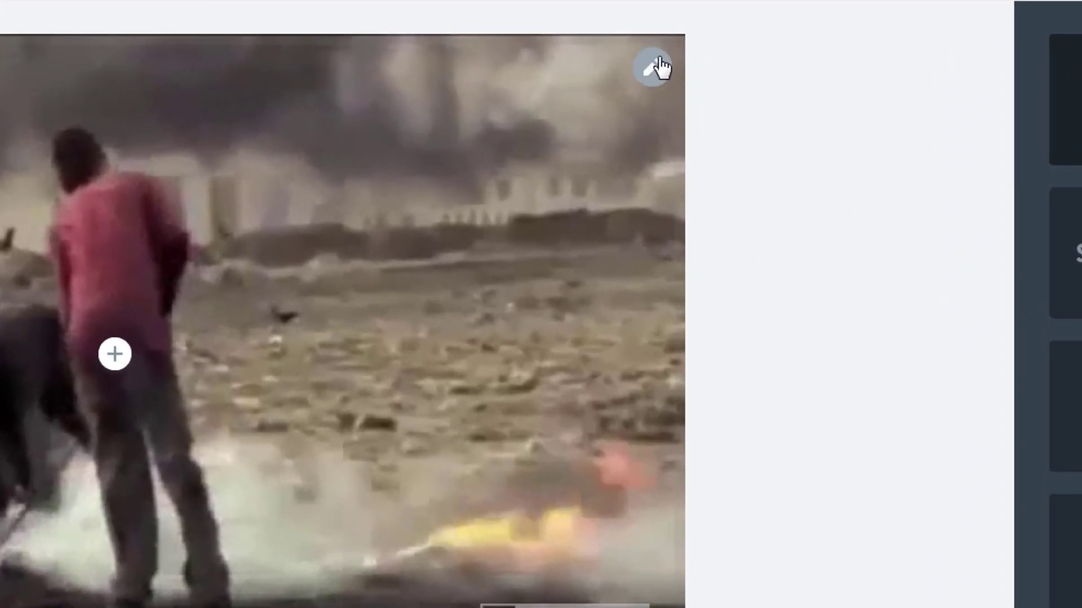
left_click(654, 66)
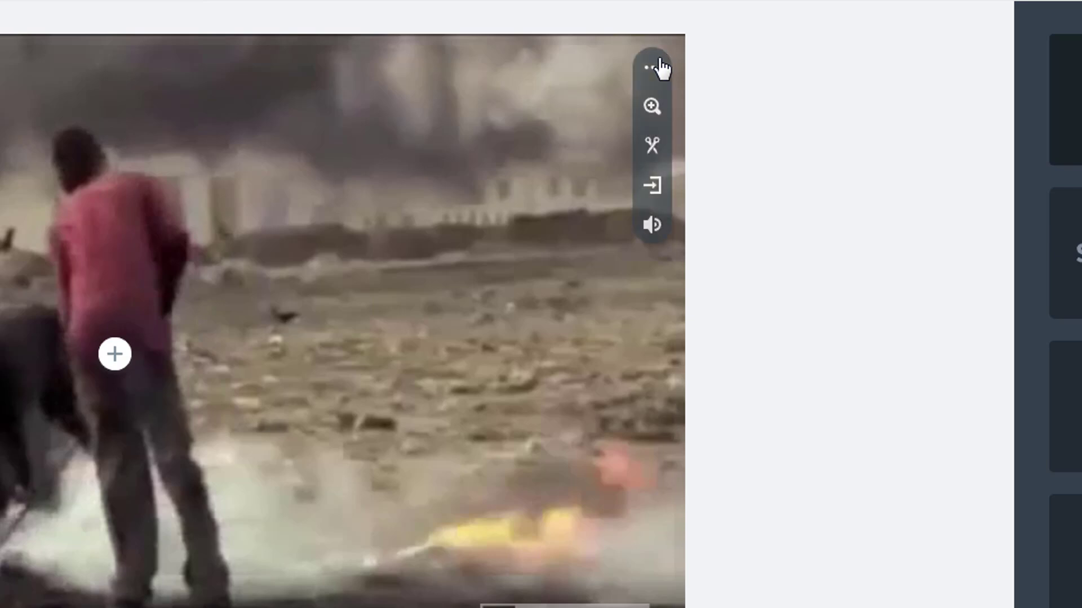
mouse_move(653, 186)
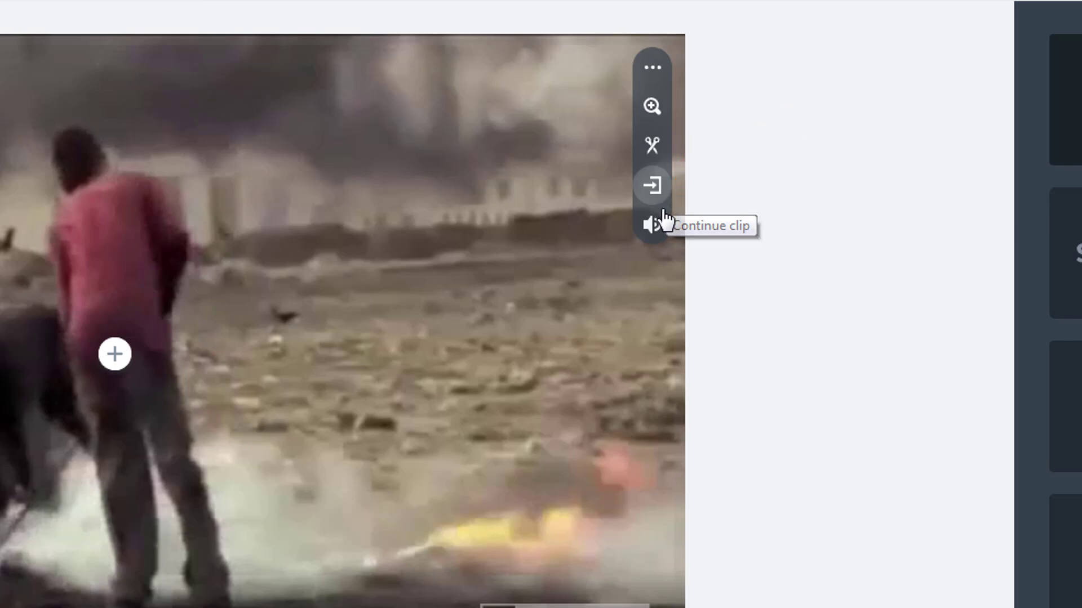
mouse_move(653, 226)
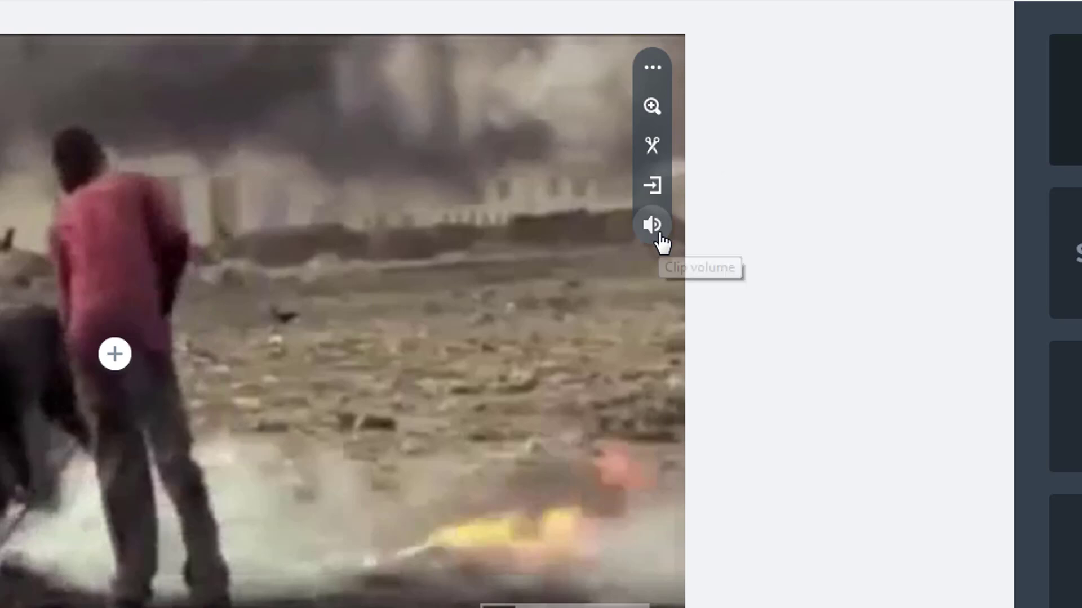
left_click(652, 224)
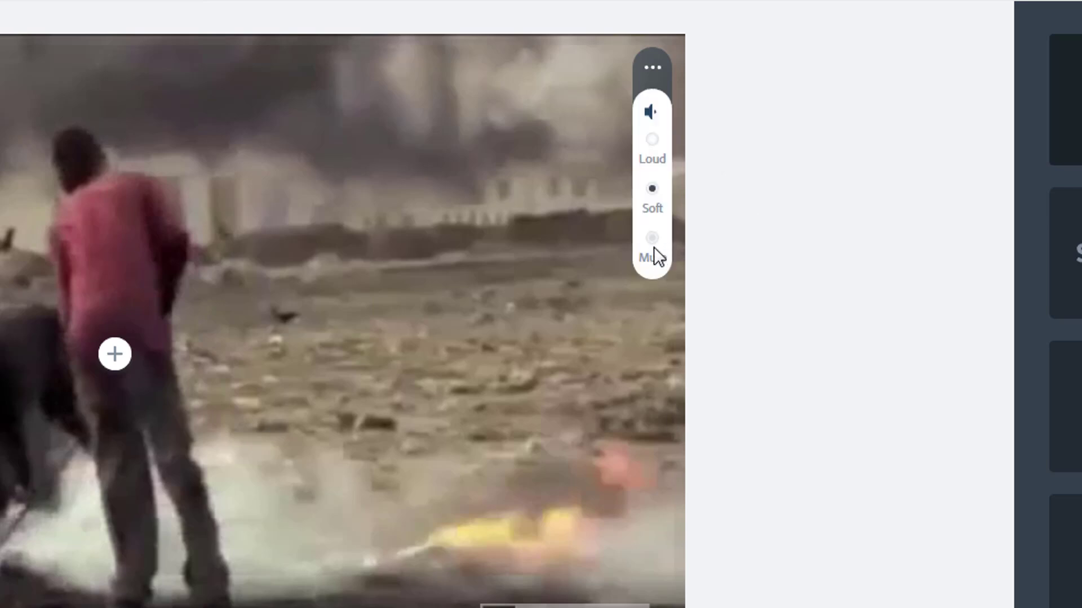
left_click(652, 237)
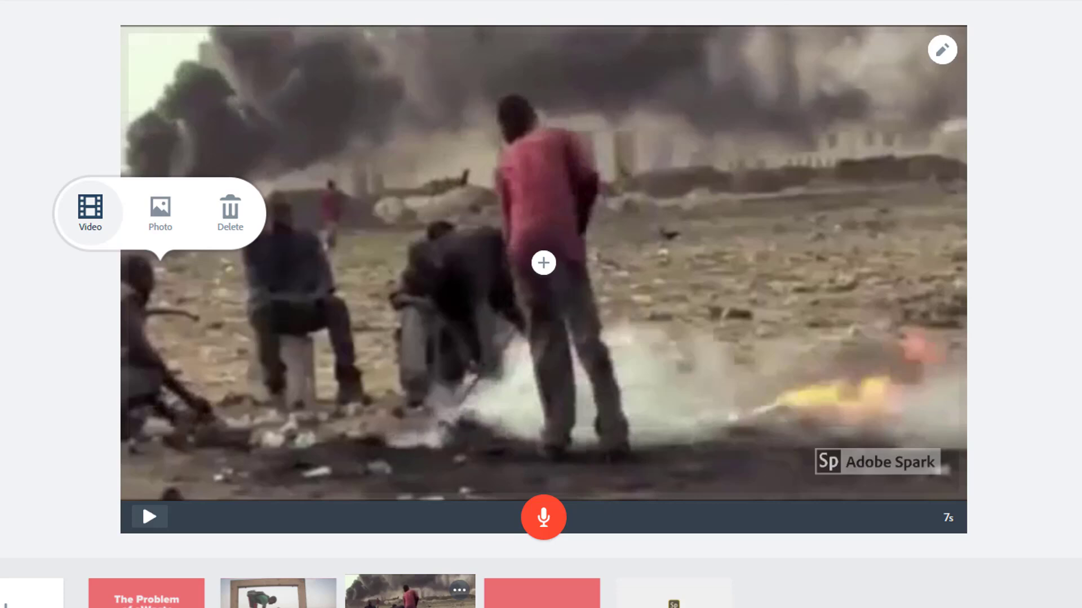
Add the 16-second Ghana eWaste Video 1 clip to the new slide and play it to check
left_click(90, 213)
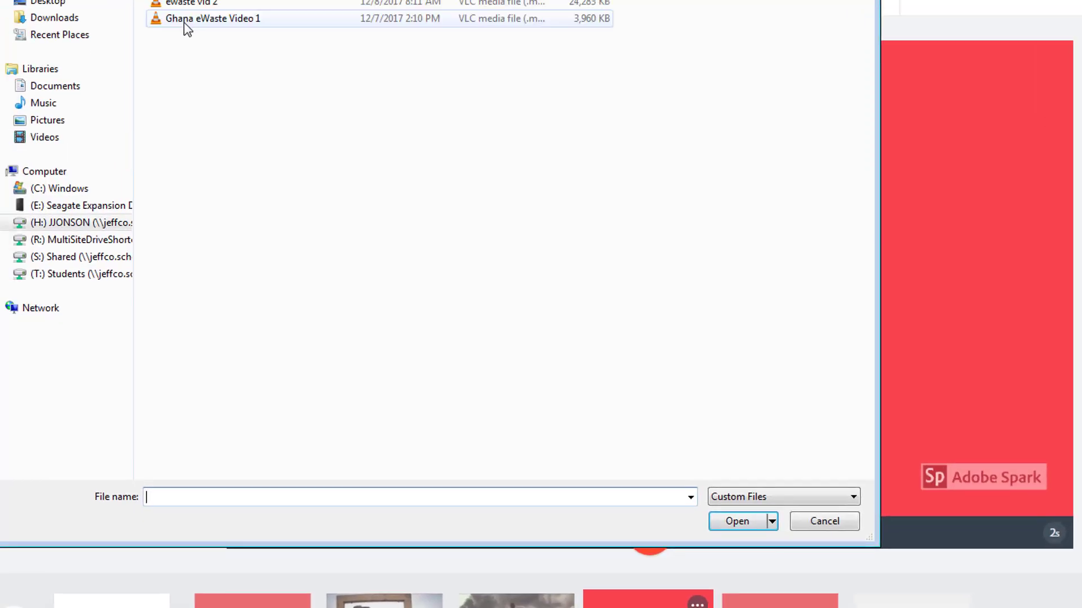
double_click(211, 18)
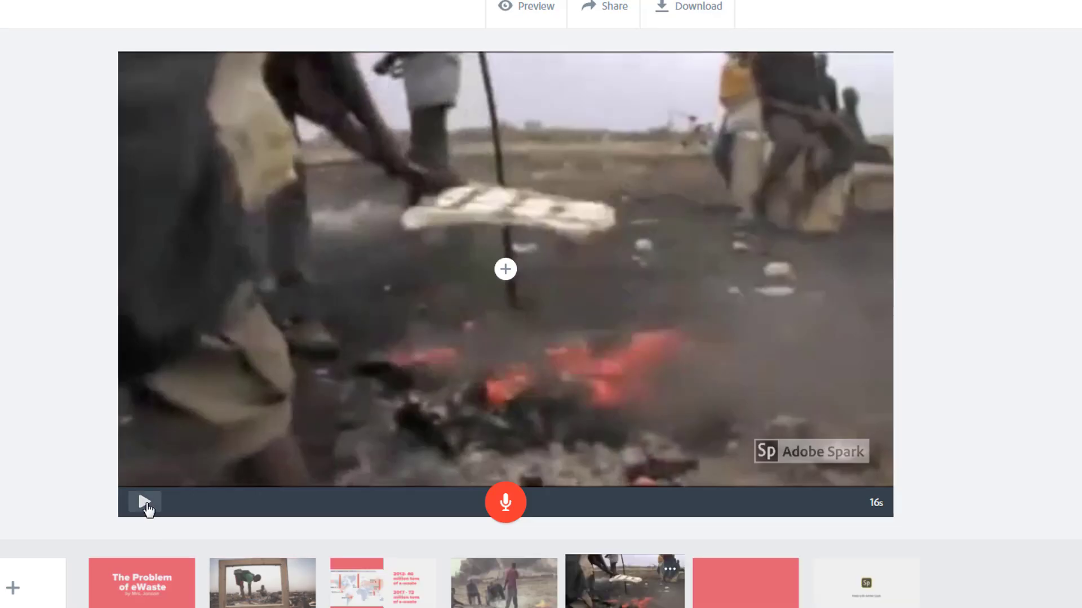
left_click(144, 501)
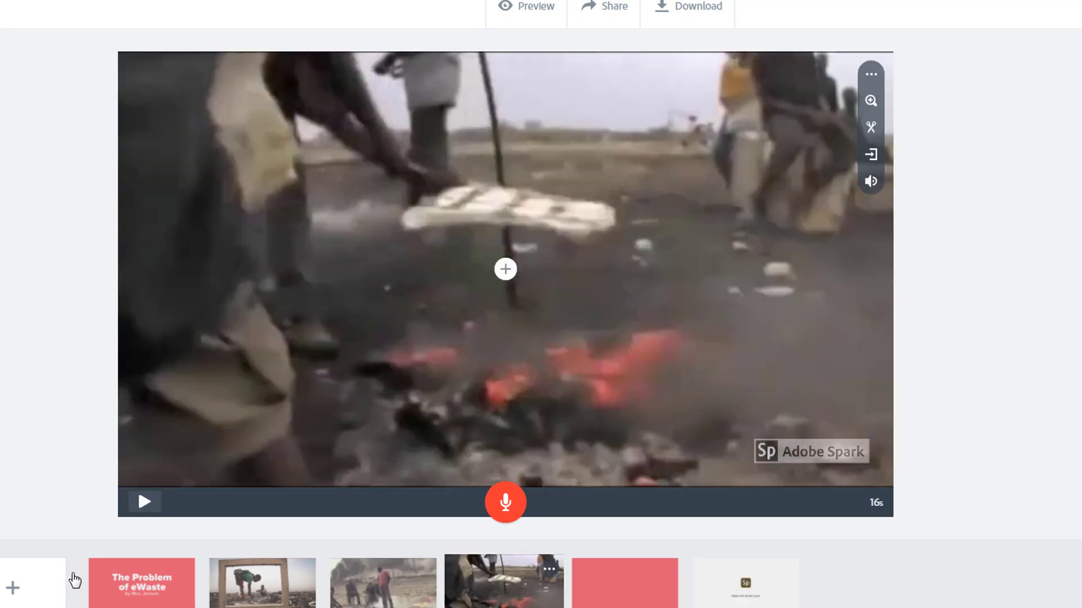
mouse_move(14, 580)
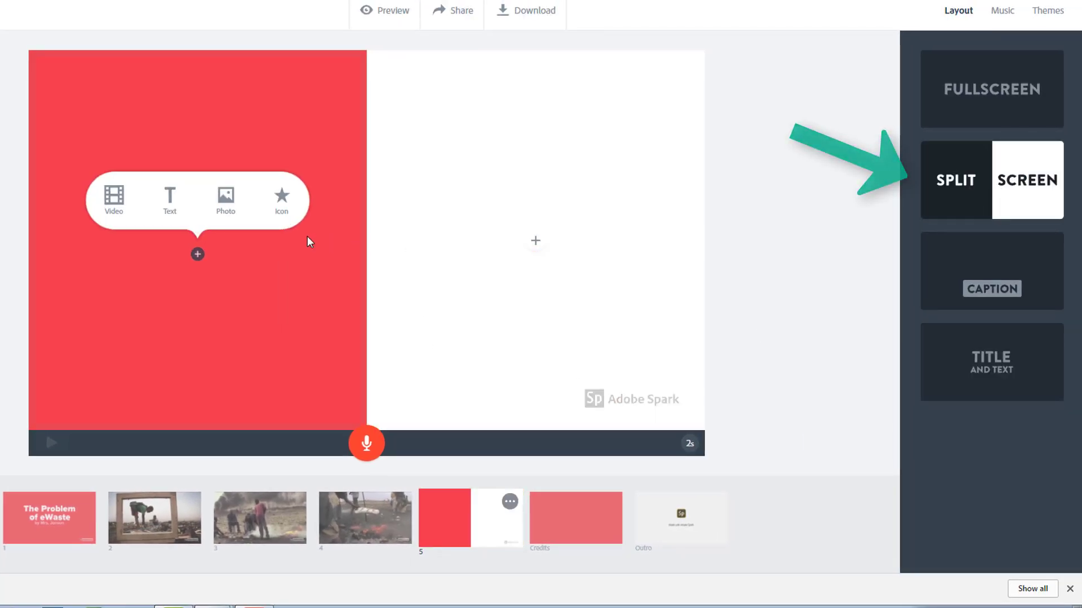
Put the e-waste map photo on the left and '2012- 40 million tons of e-waste' text on the right
left_click(224, 200)
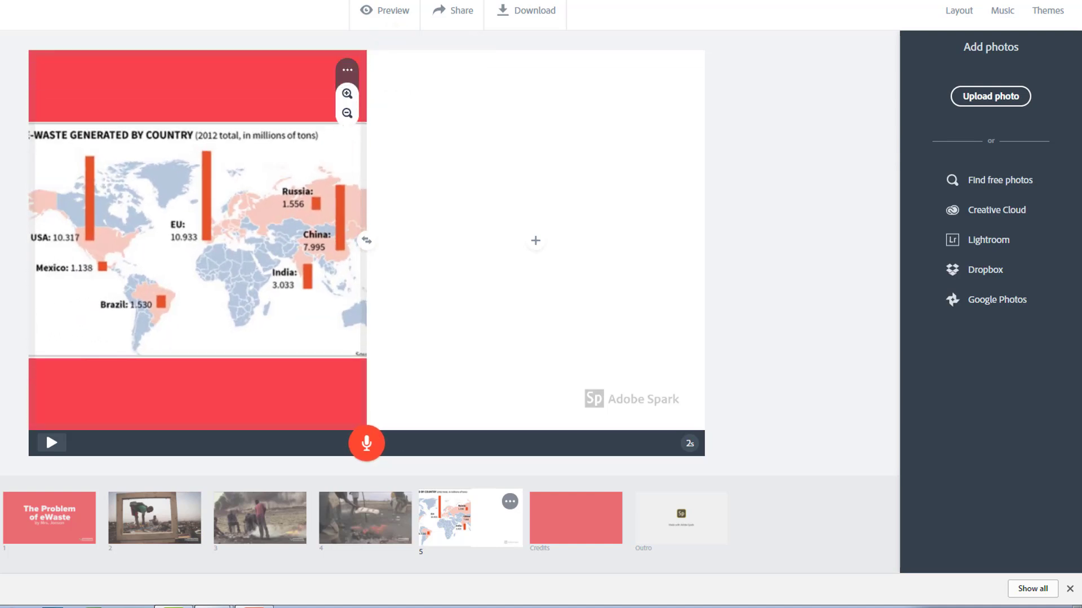
left_click(958, 10)
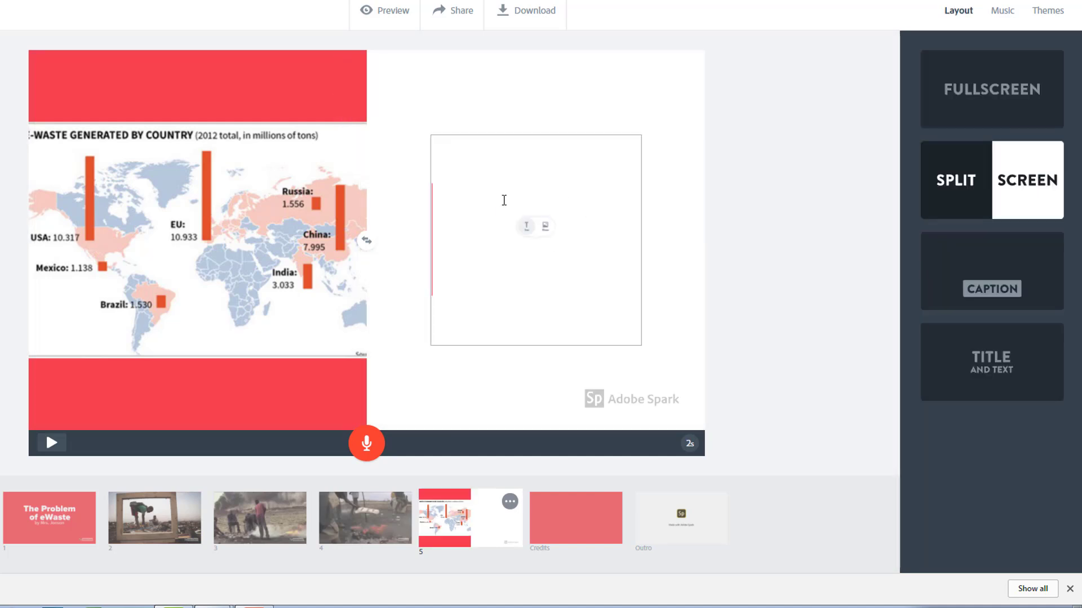
type("2012- 40 million tons of e-waste")
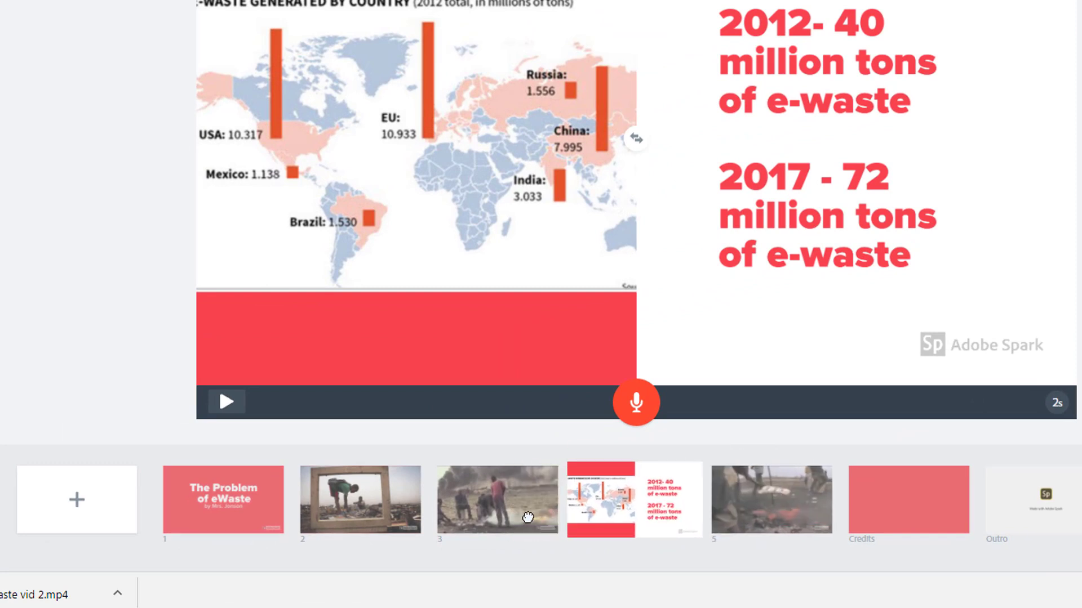
Play the 41-second video in full preview to review the slides so far
left_click(771, 501)
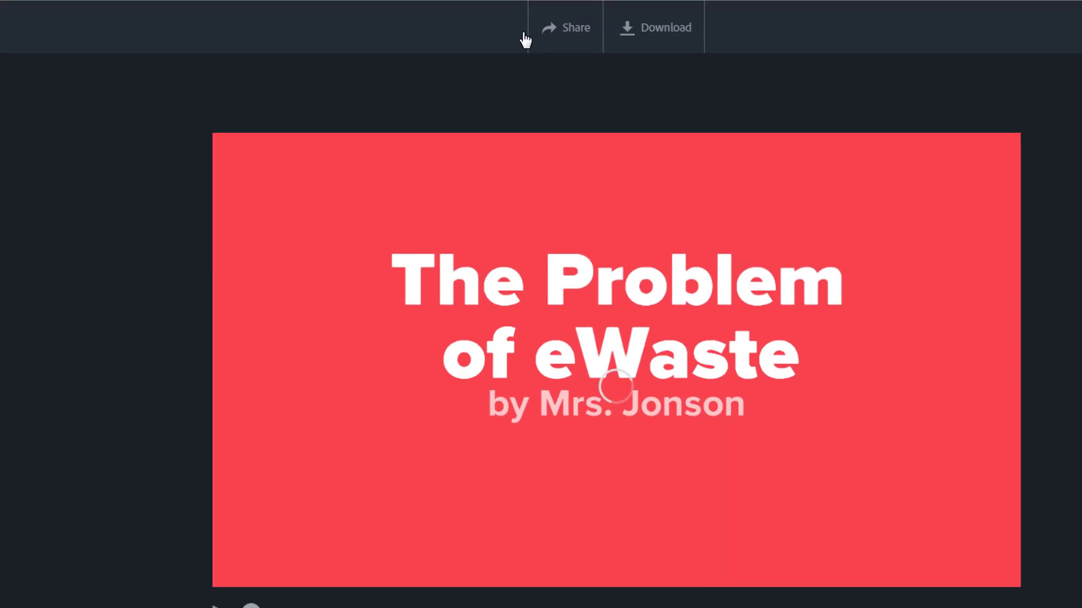
left_click(613, 388)
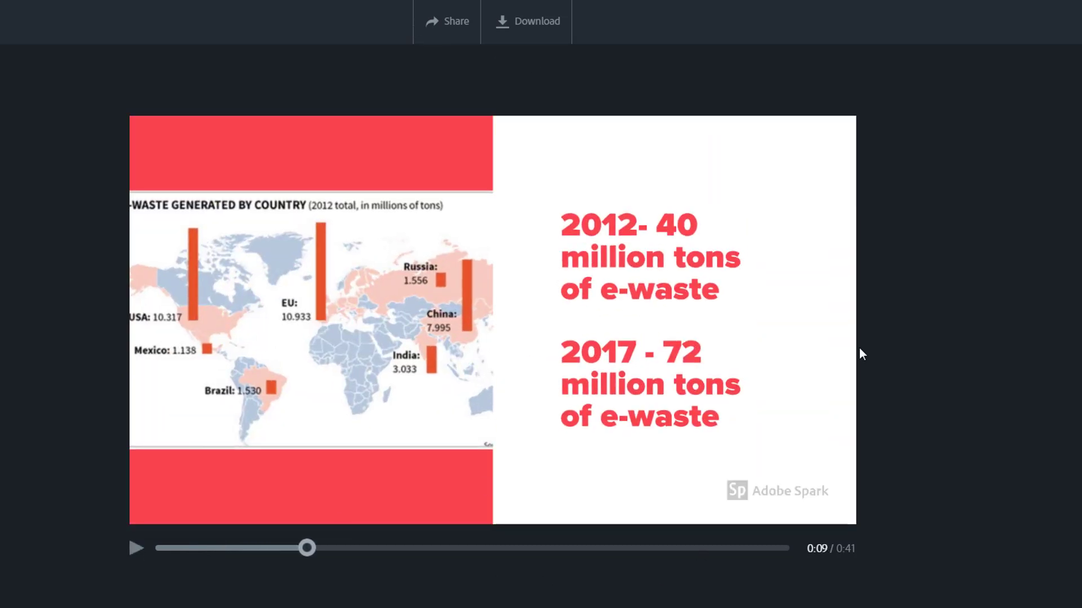
mouse_move(1023, 266)
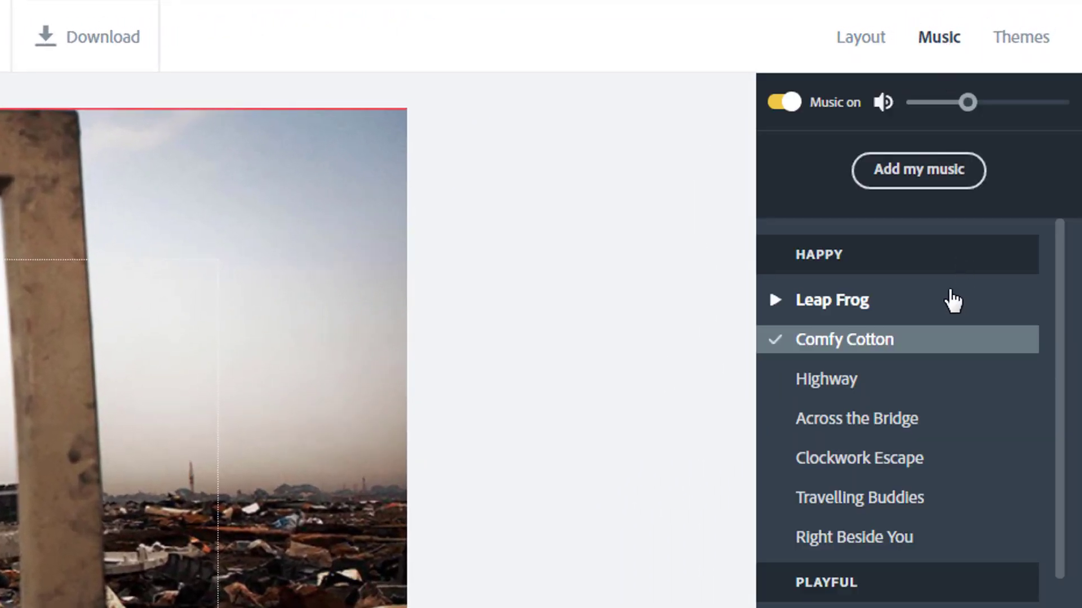
Upload the sad song as background music and lower its volume with the slider
scroll("down", 3)
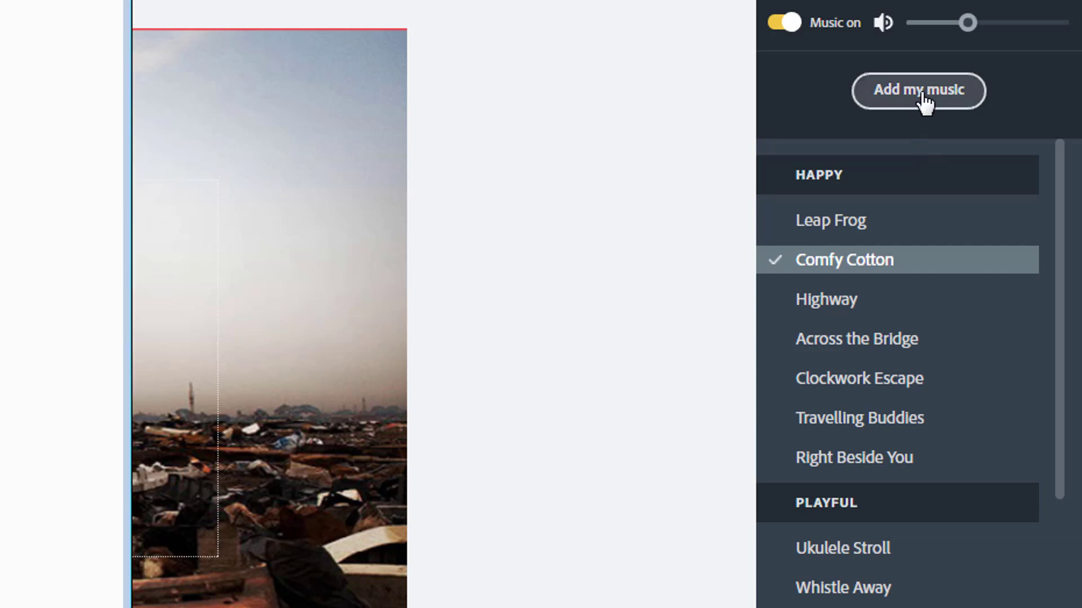
left_click(918, 91)
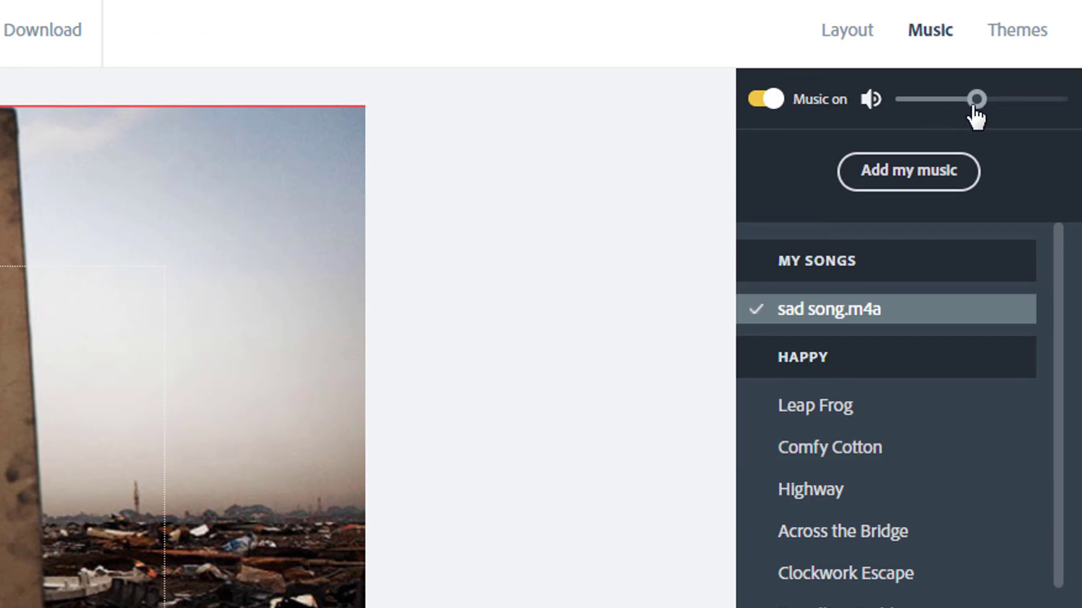
left_click_drag(975, 99, 959, 98)
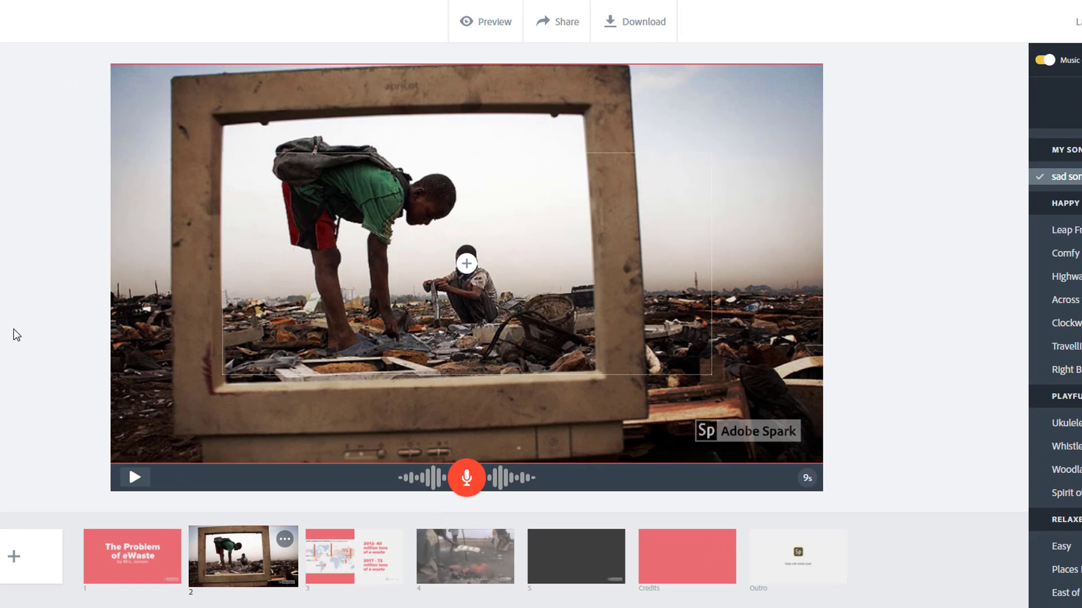
mouse_move(100, 332)
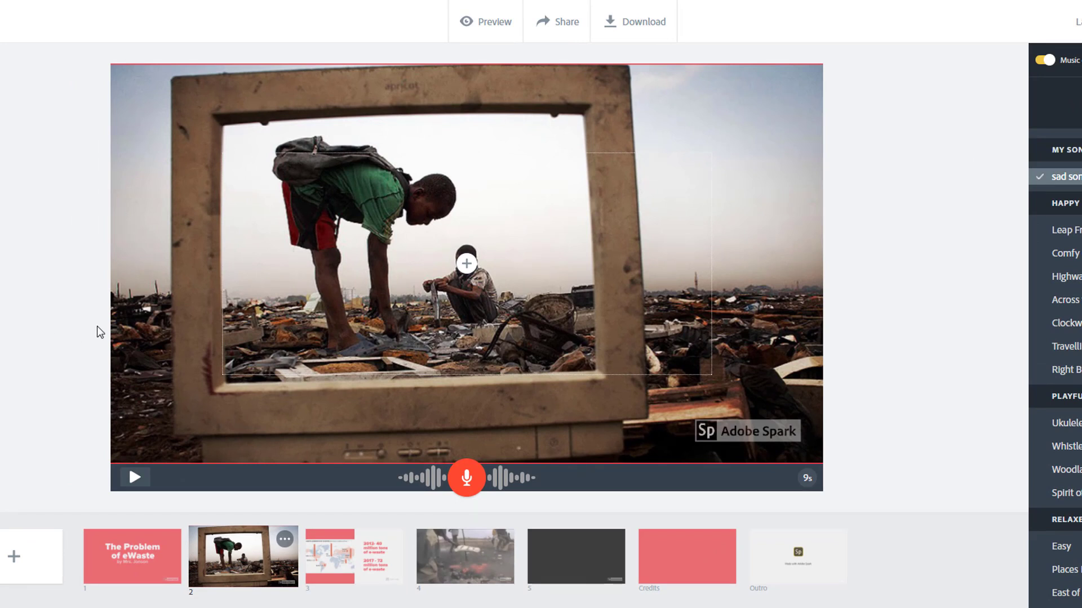
mouse_move(565, 29)
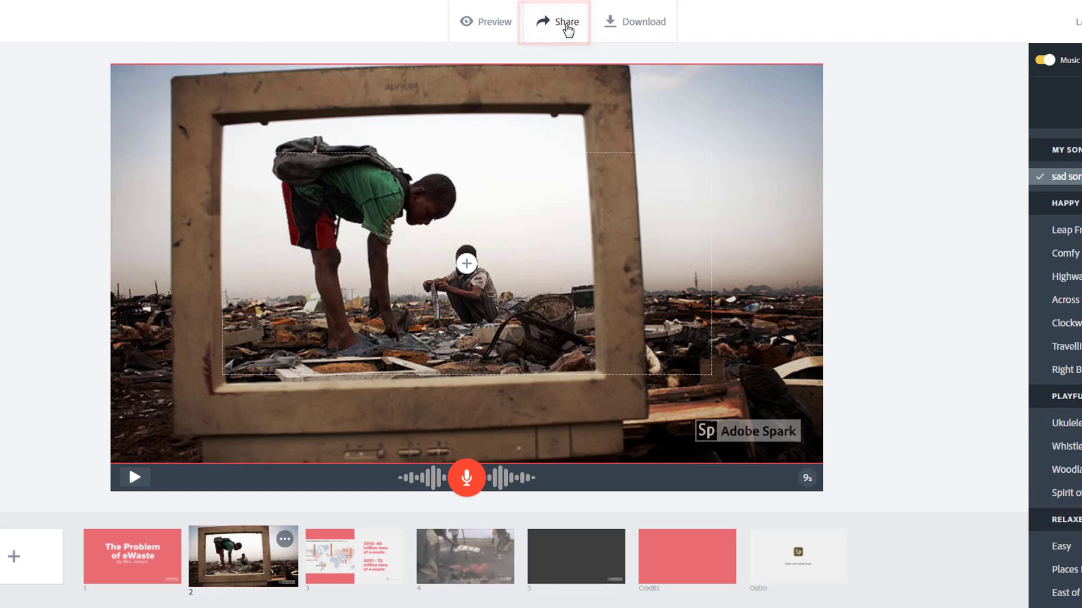
Share the video with Get noticed switched off and create the shareable link
left_click(564, 22)
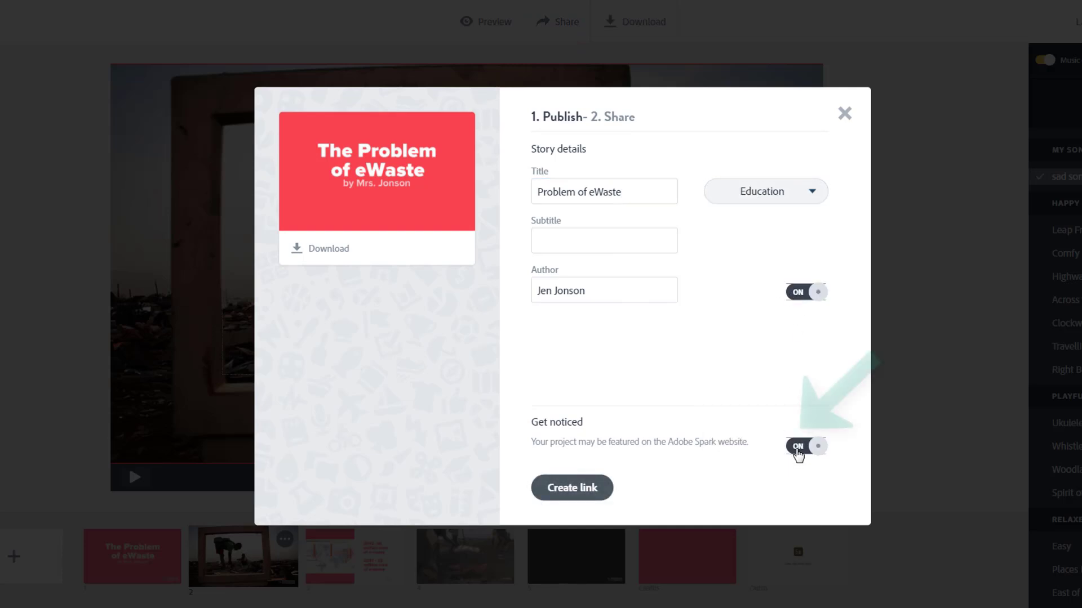
left_click(806, 446)
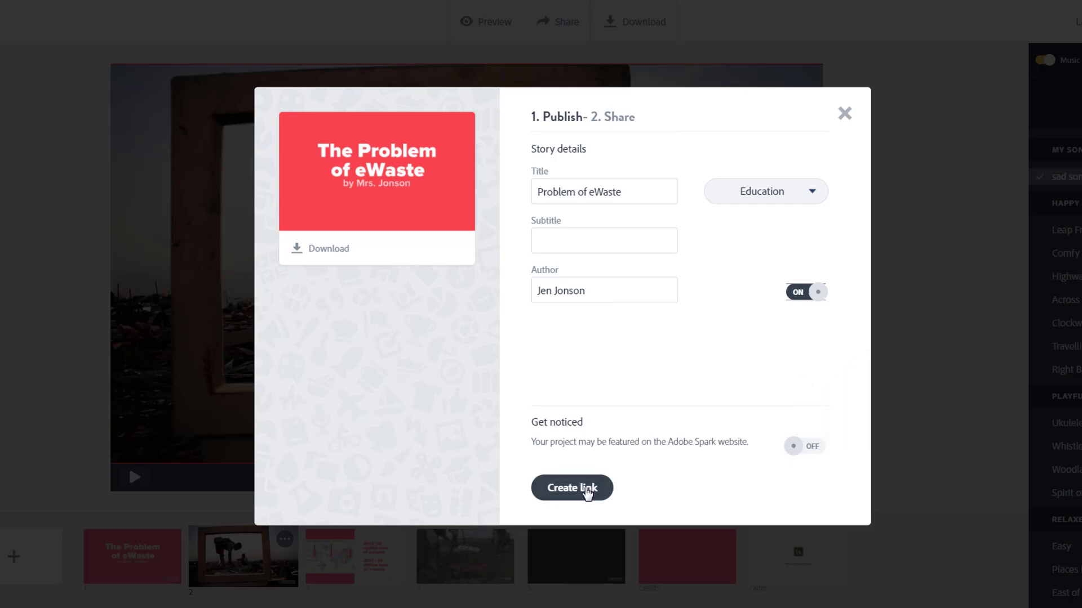
left_click(572, 488)
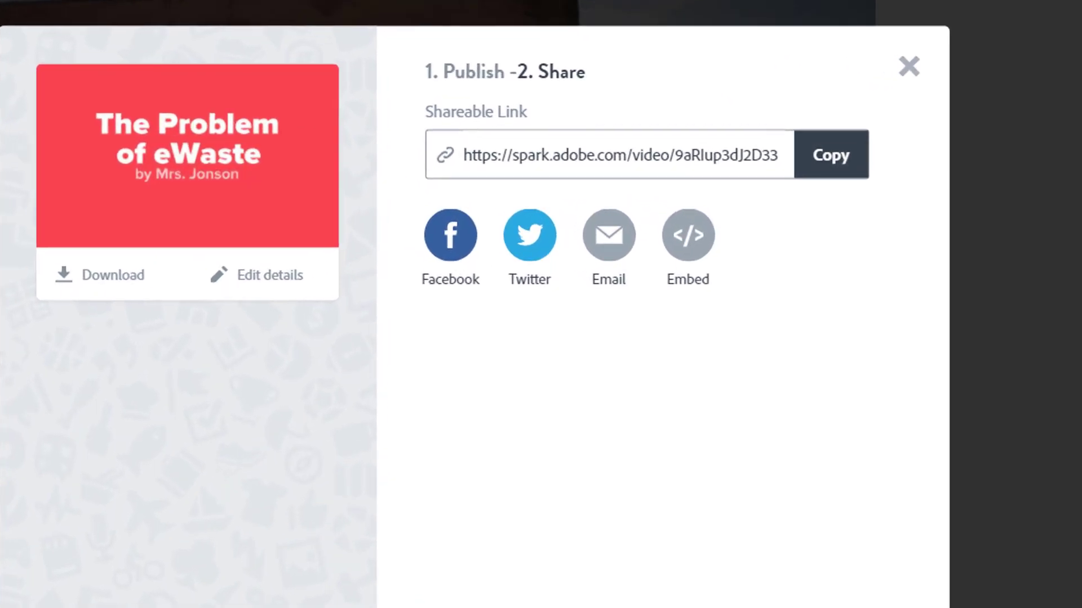
mouse_move(713, 467)
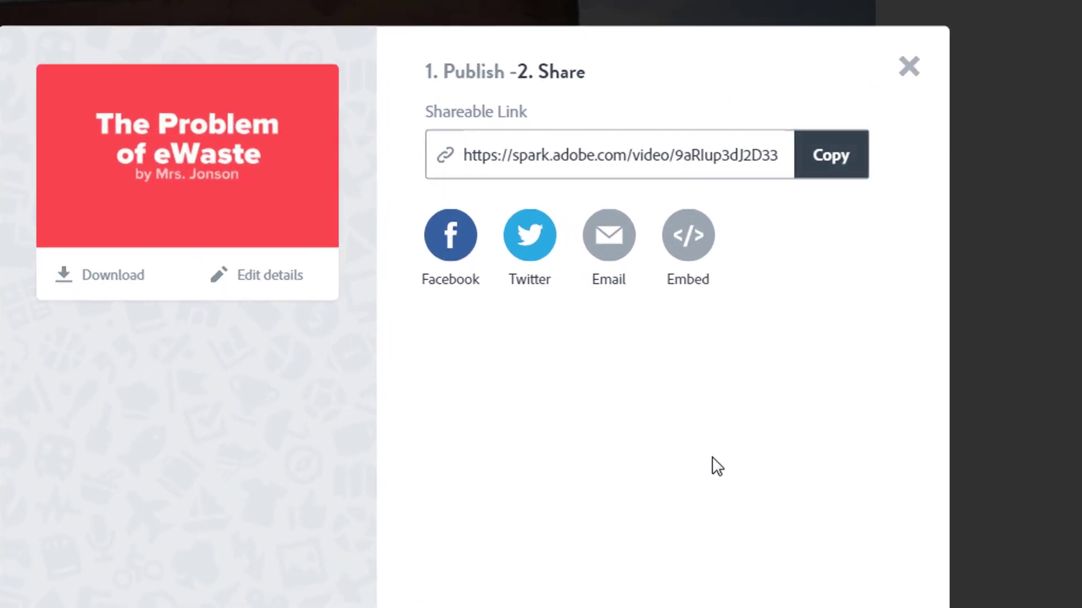
mouse_move(677, 497)
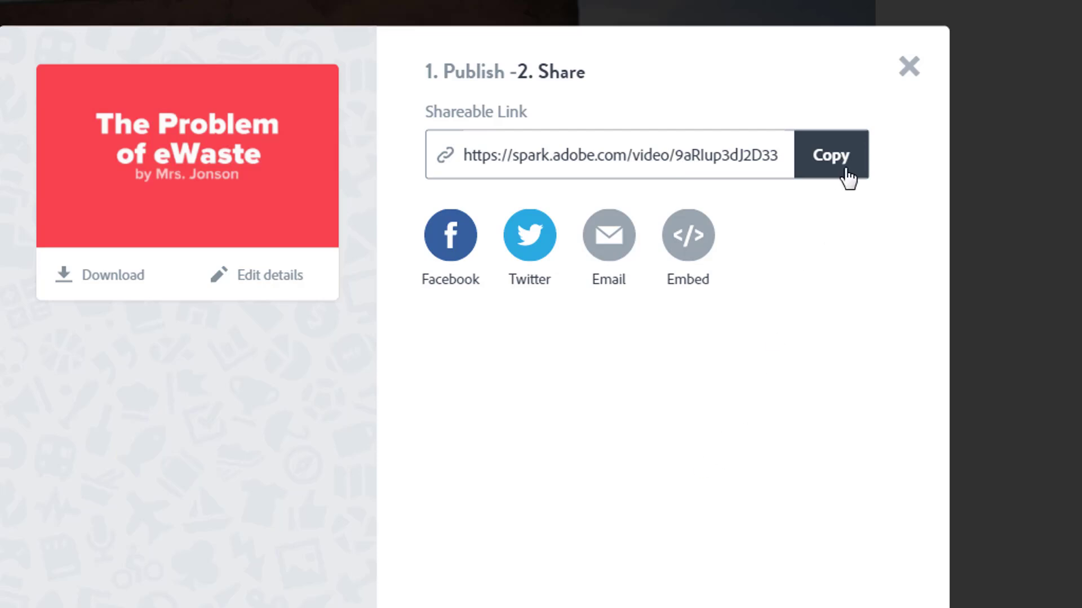
Copy the published video's shareable link
left_click(906, 65)
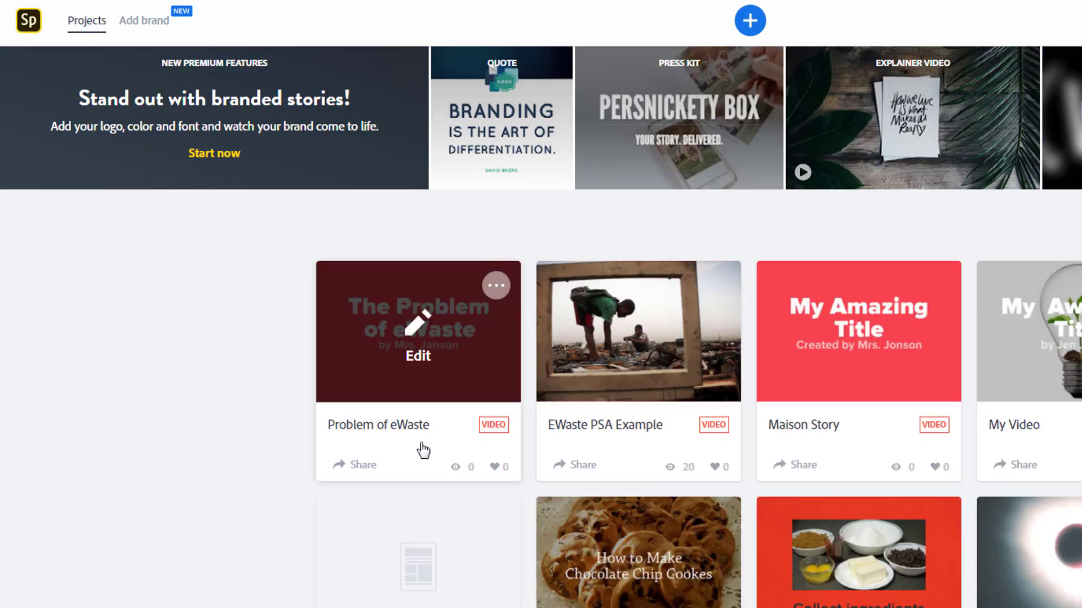
mouse_move(399, 350)
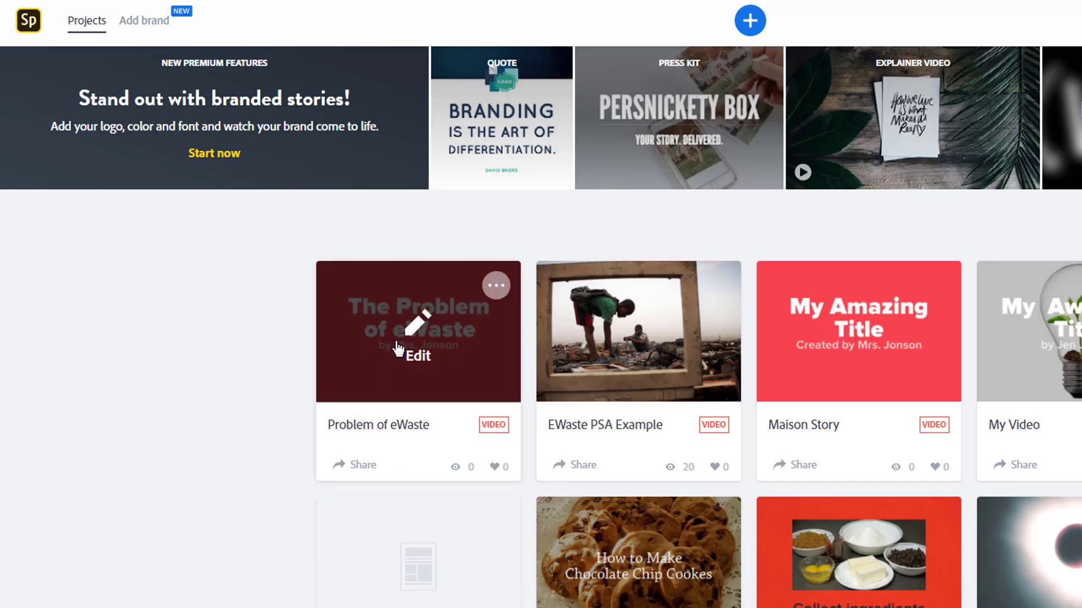